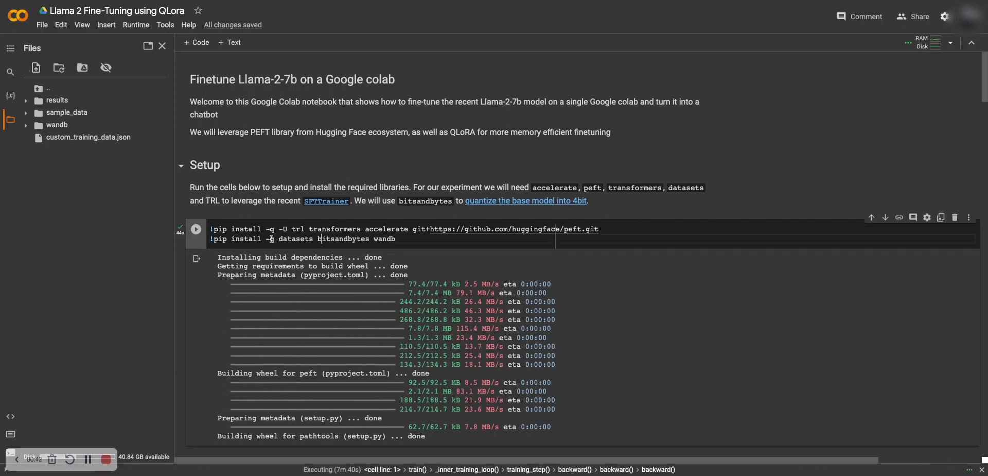
mouse_move(297, 217)
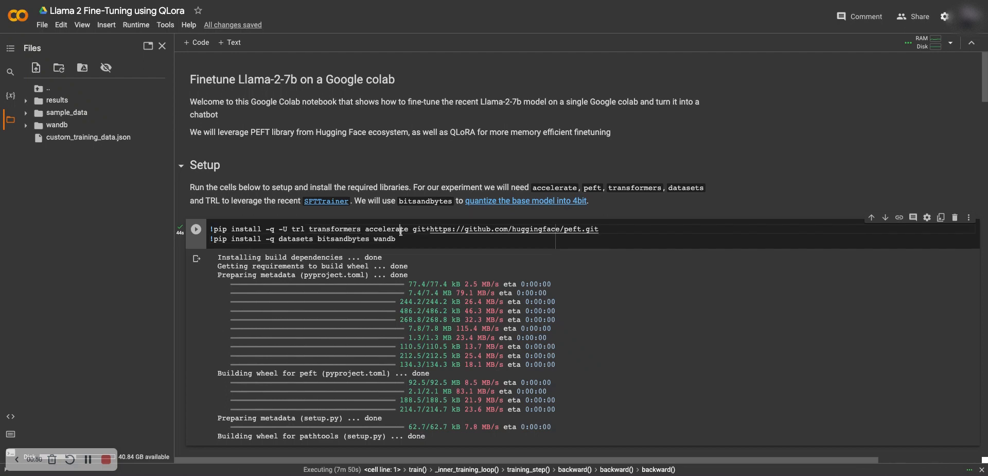
mouse_move(588, 228)
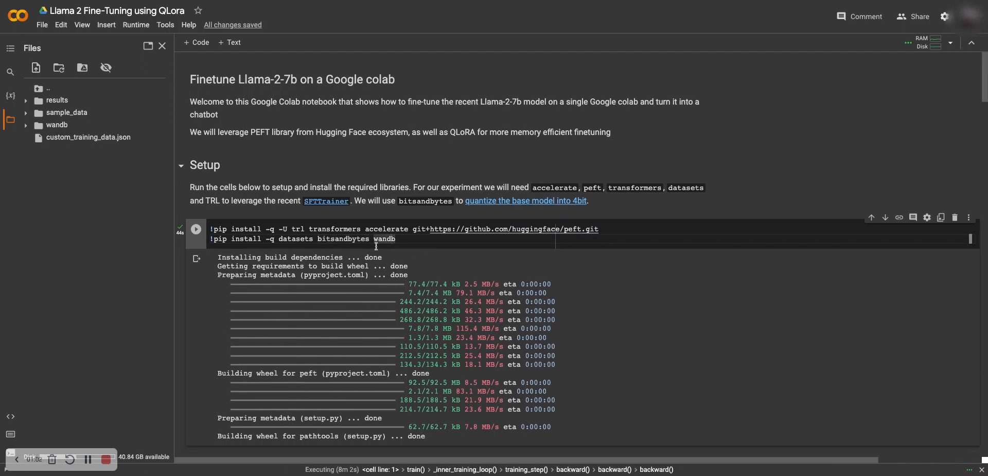
mouse_move(406, 244)
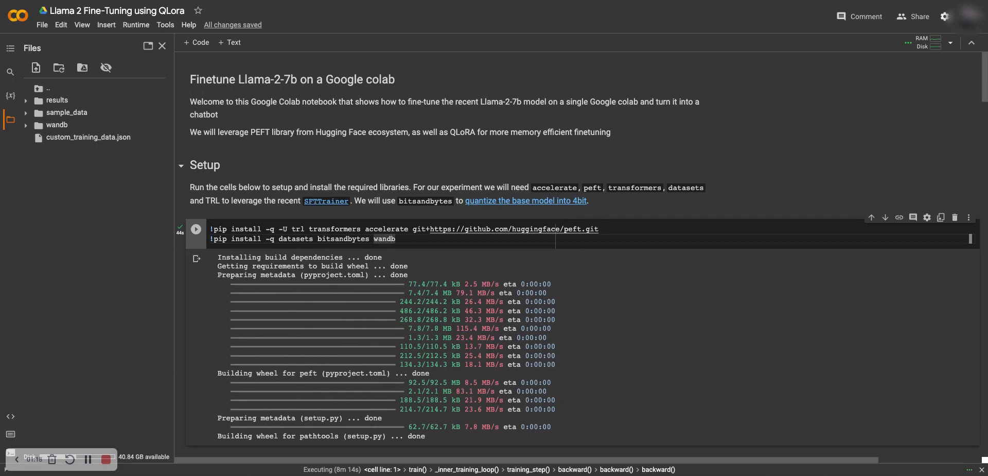
Rerun the pip install cell for trl, transformers, peft, bitsandbytes and wandb.
scroll("down", 3)
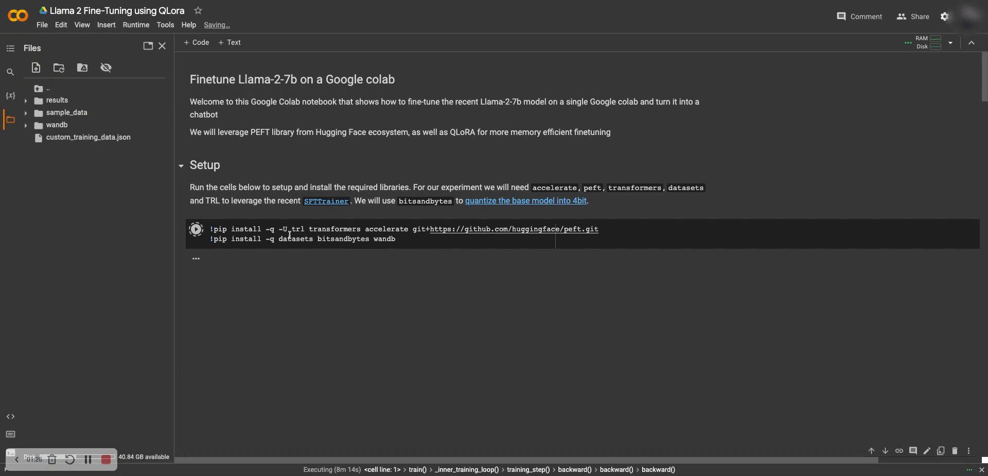
Run the Dataset cells loading custom_training_data.json and scroll to the Loading the model section.
scroll("down", 3)
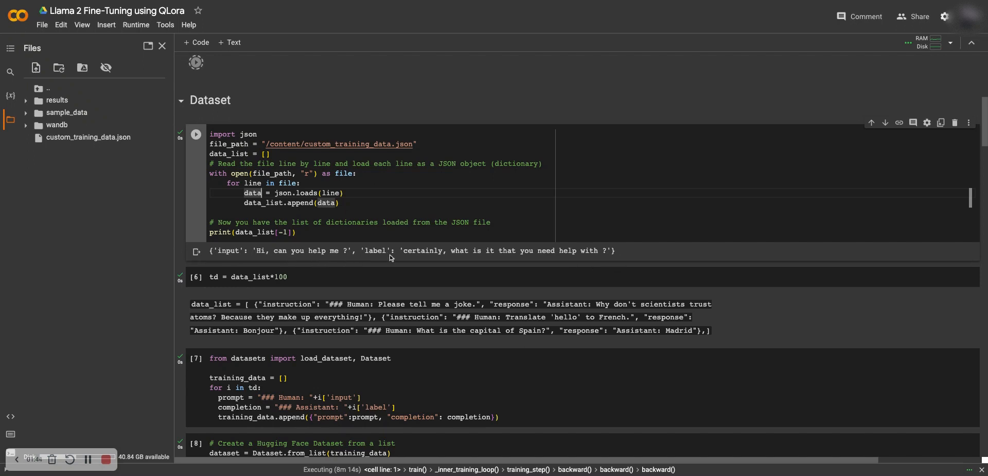
mouse_move(539, 261)
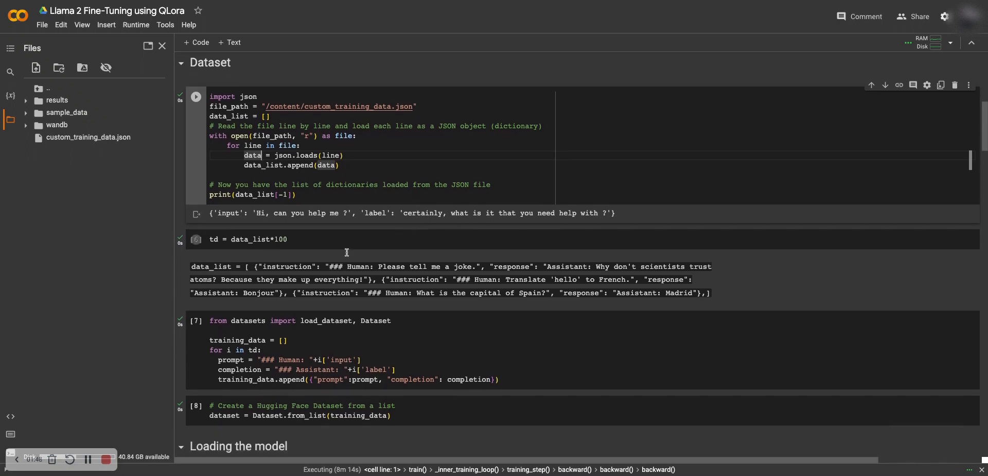
left_click(303, 243)
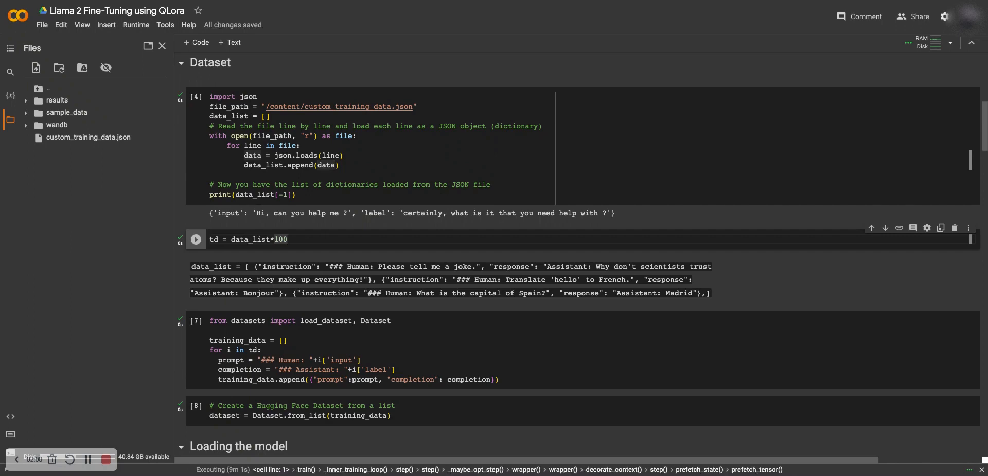
scroll("down", 3)
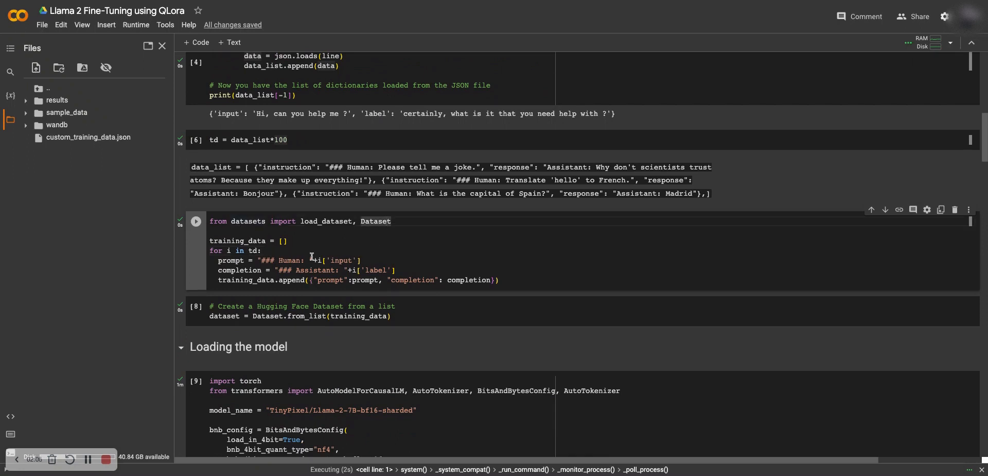
mouse_move(251, 241)
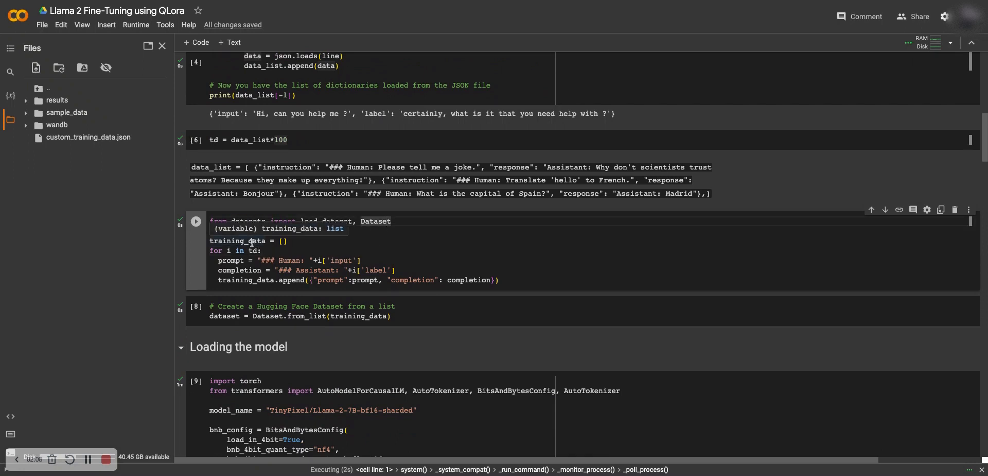
mouse_move(231, 263)
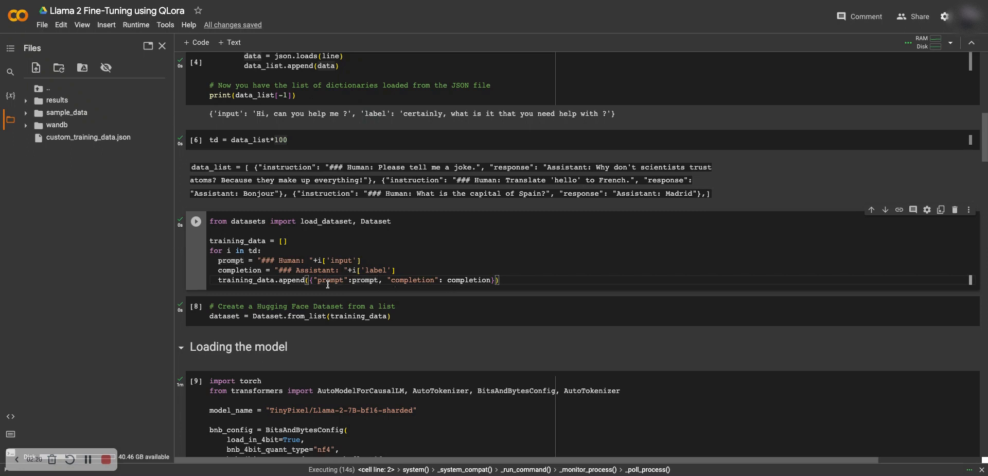
scroll("down", 3)
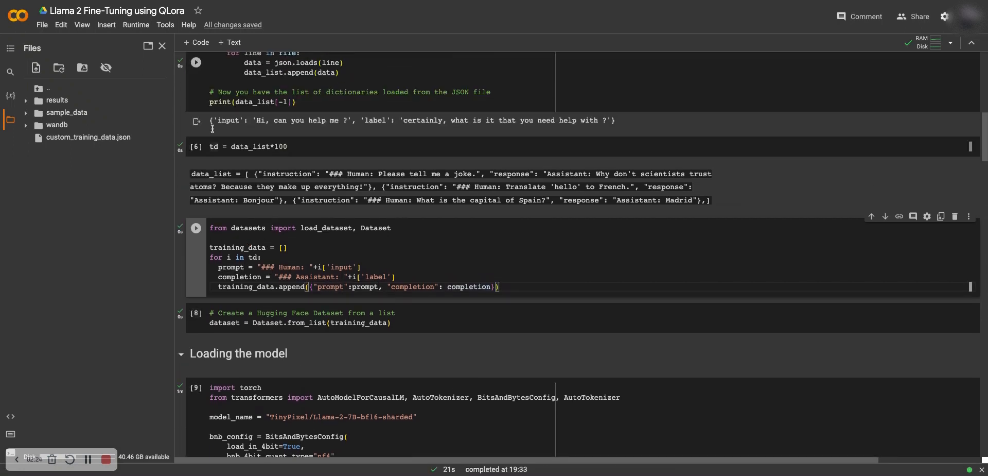
scroll("down", 3)
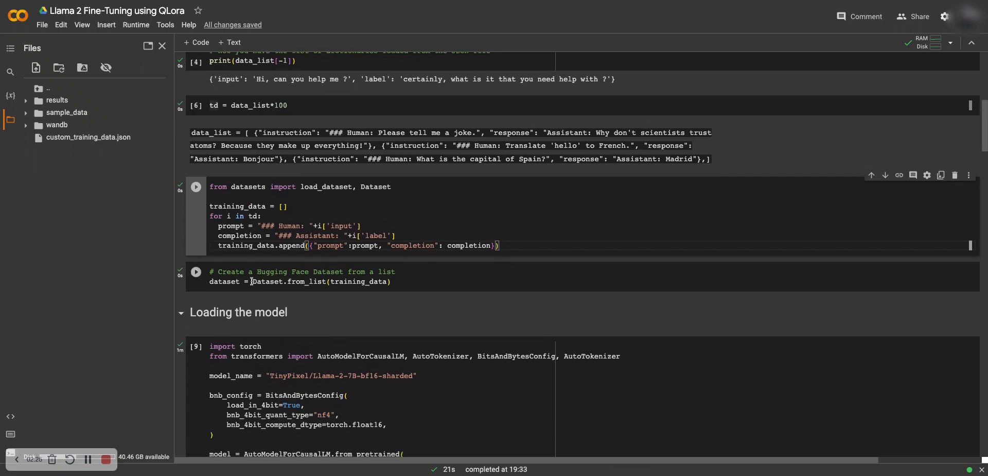
mouse_move(346, 281)
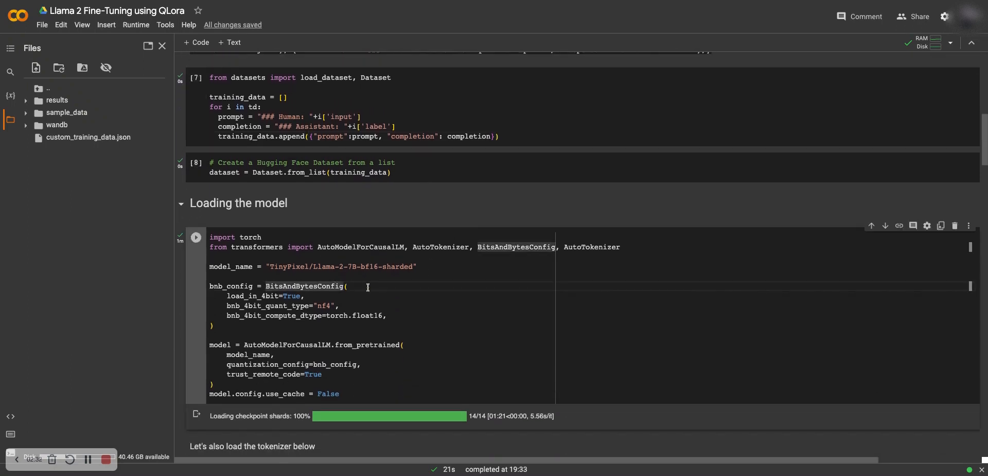
scroll("down", 3)
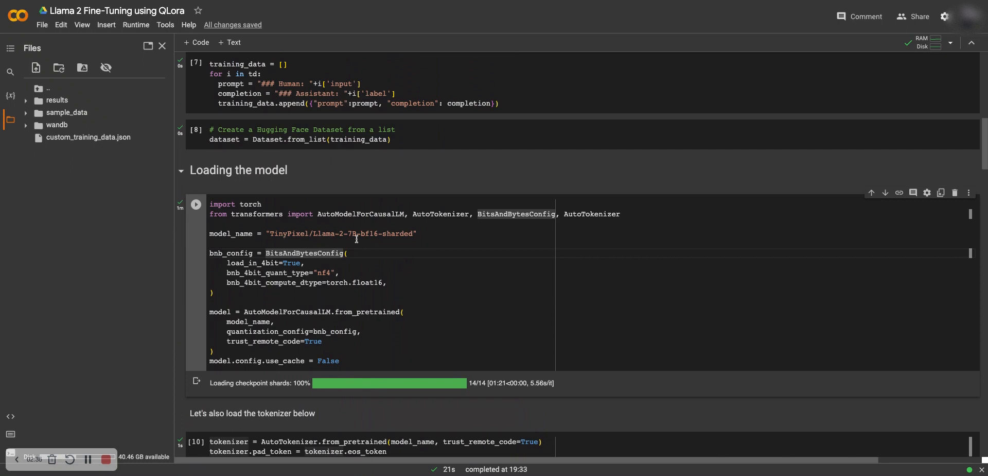
mouse_move(309, 274)
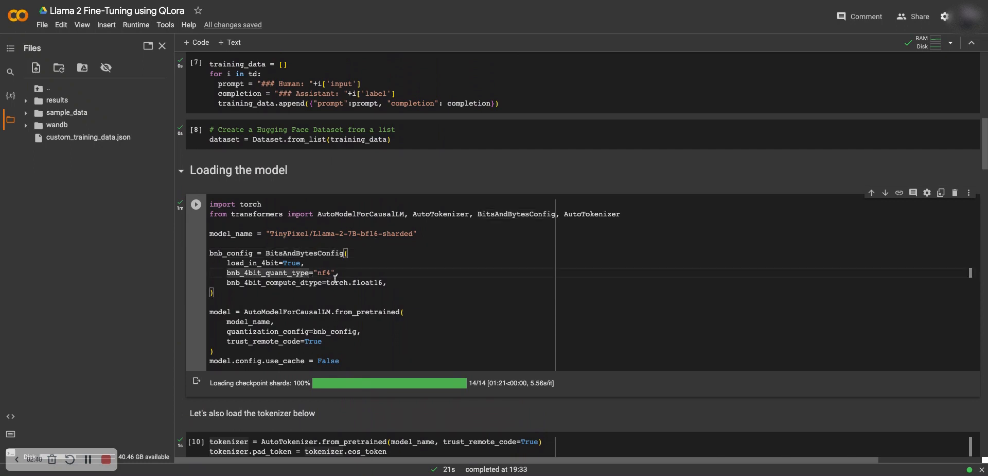
scroll("up", 3)
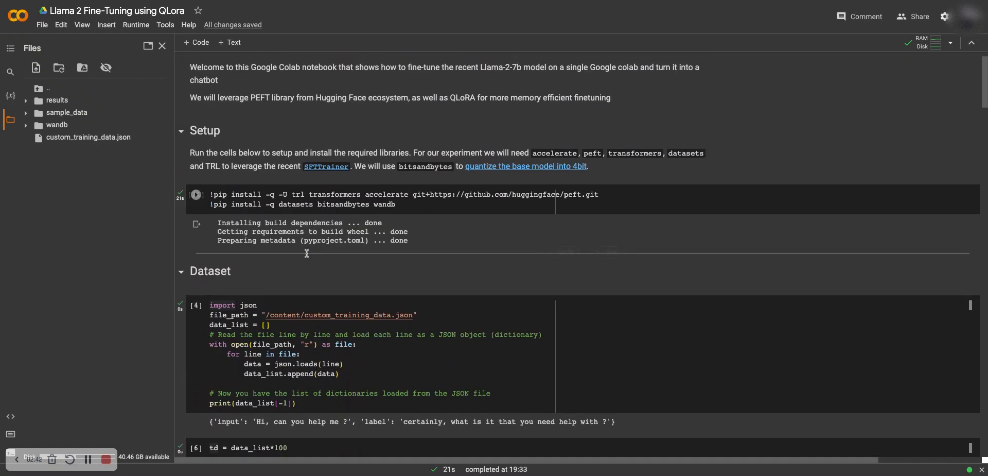
scroll("down", 3)
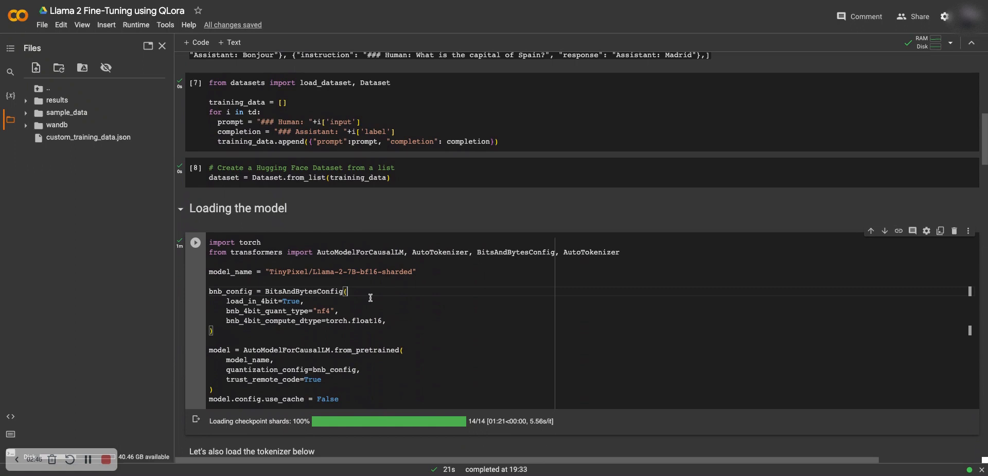
mouse_move(348, 290)
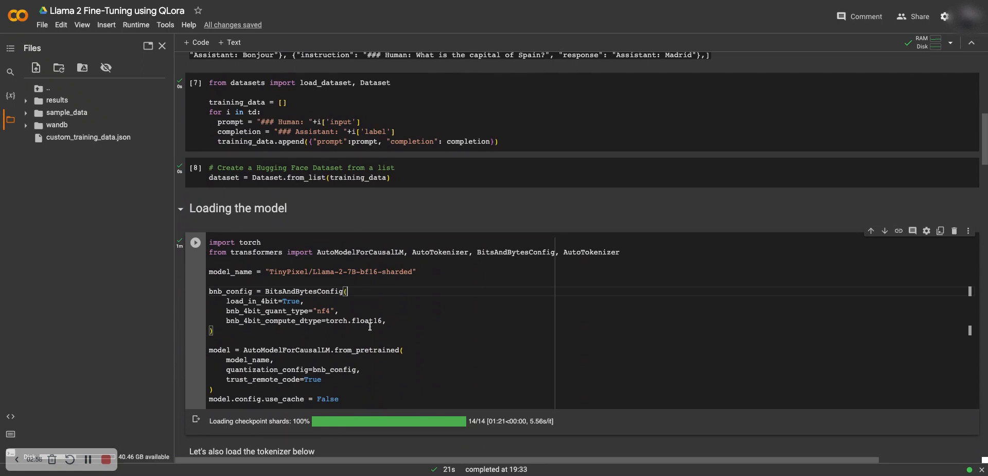
scroll("down", 3)
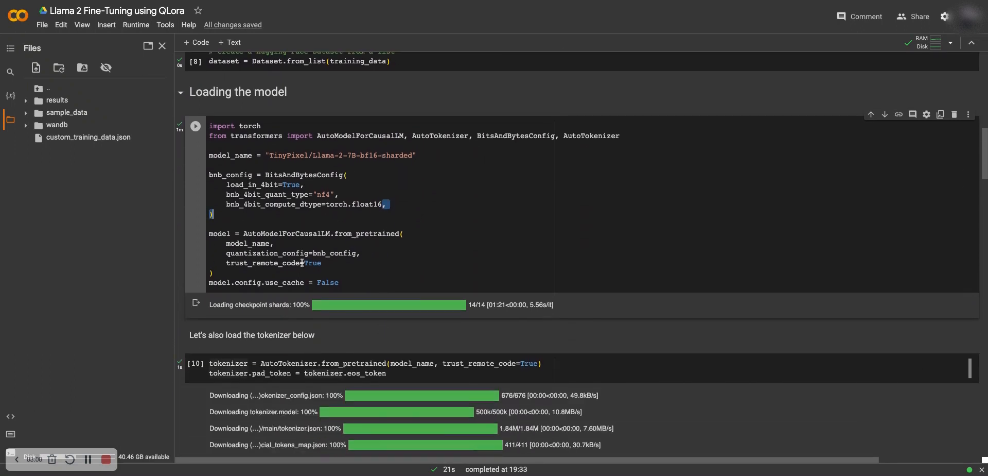
scroll("down", 3)
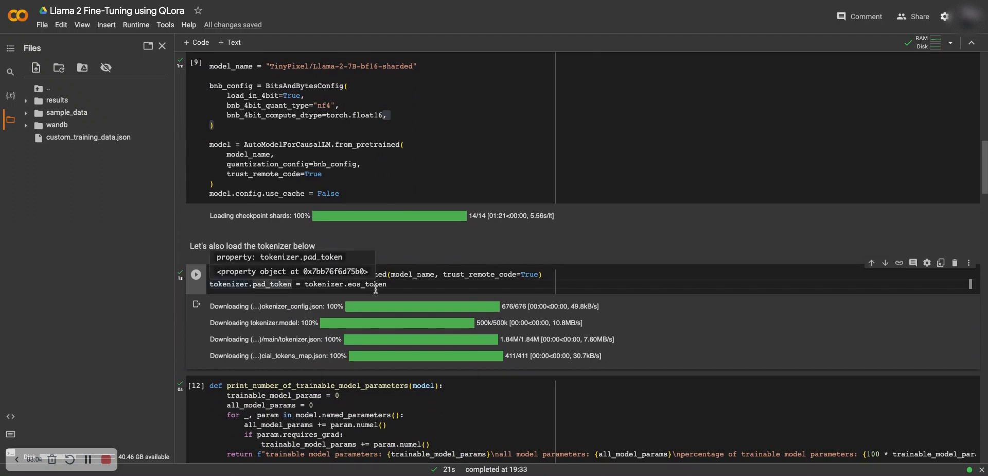
mouse_move(439, 312)
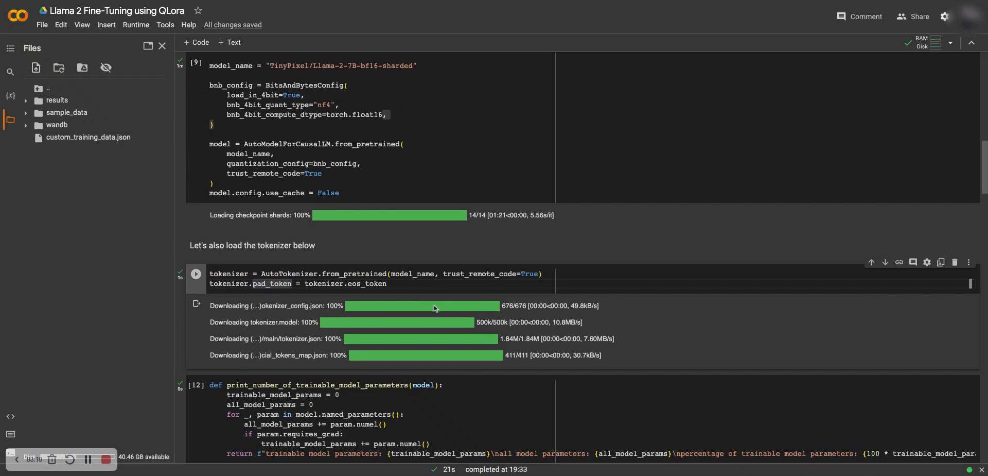
scroll("down", 3)
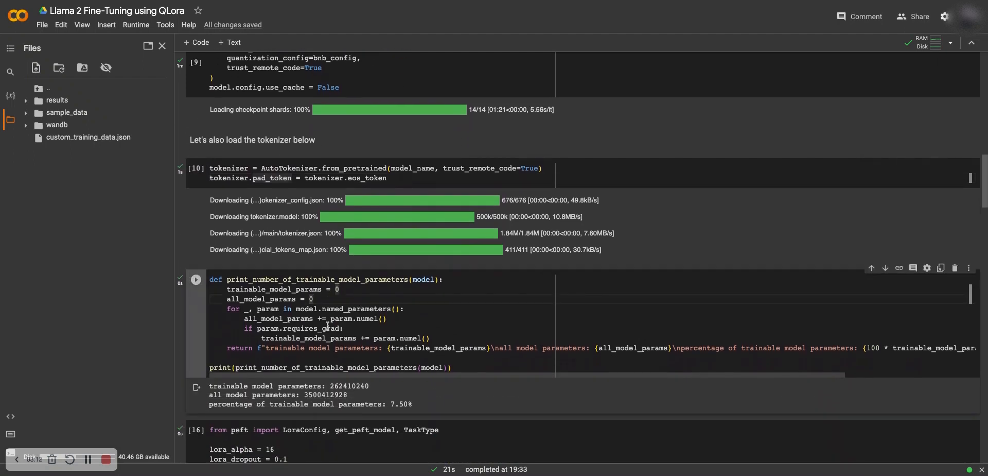
scroll("down", 3)
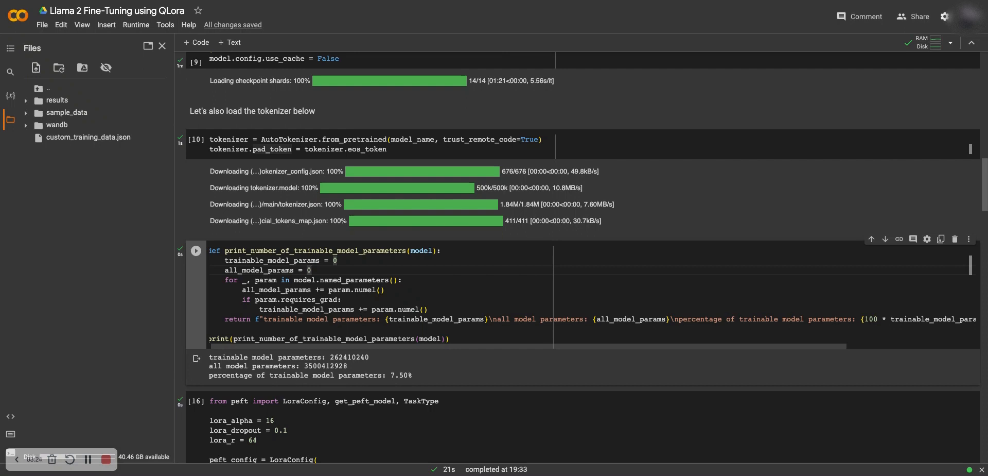
scroll("down", 3)
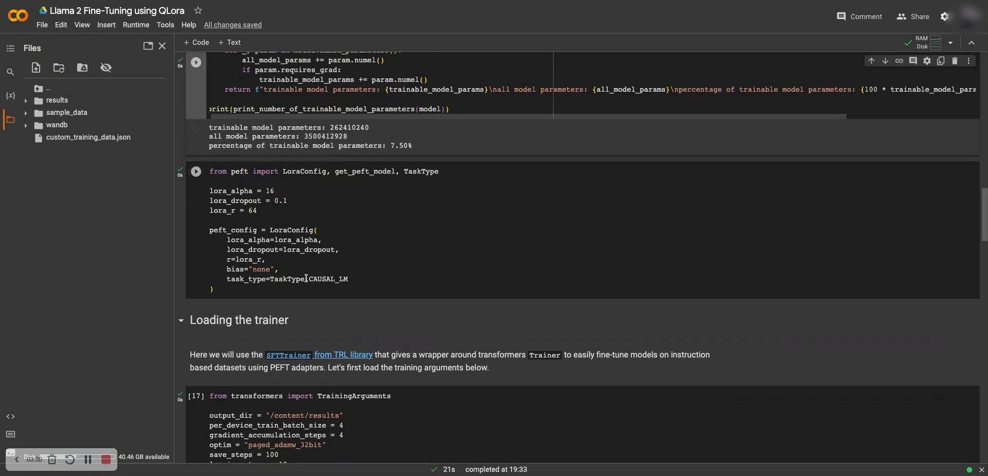
scroll("down", 3)
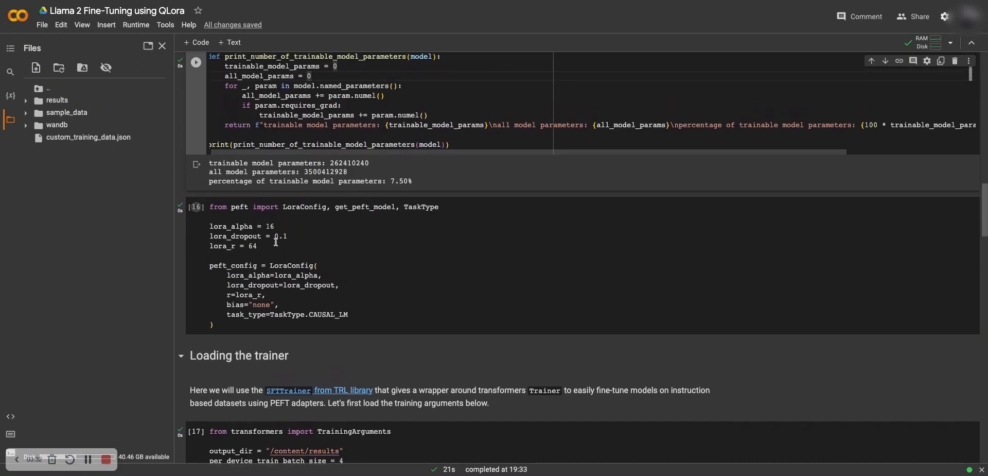
left_click(249, 234)
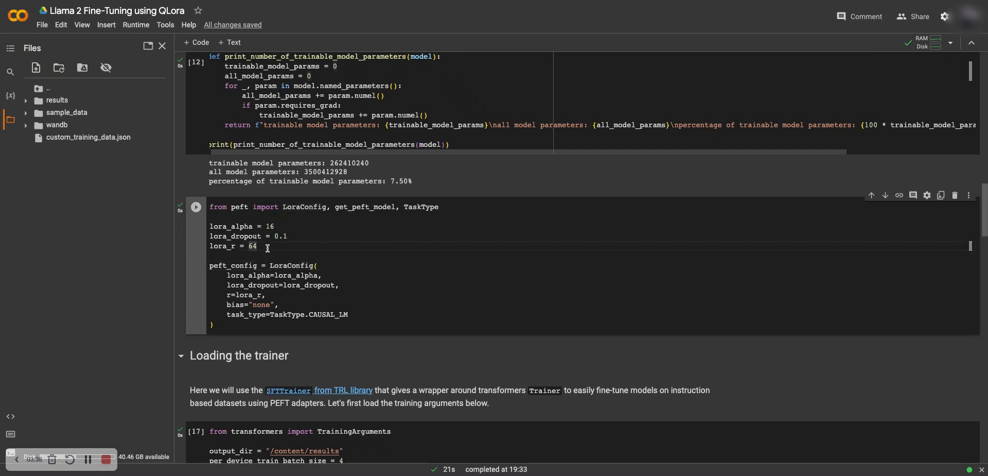
double_click(252, 245)
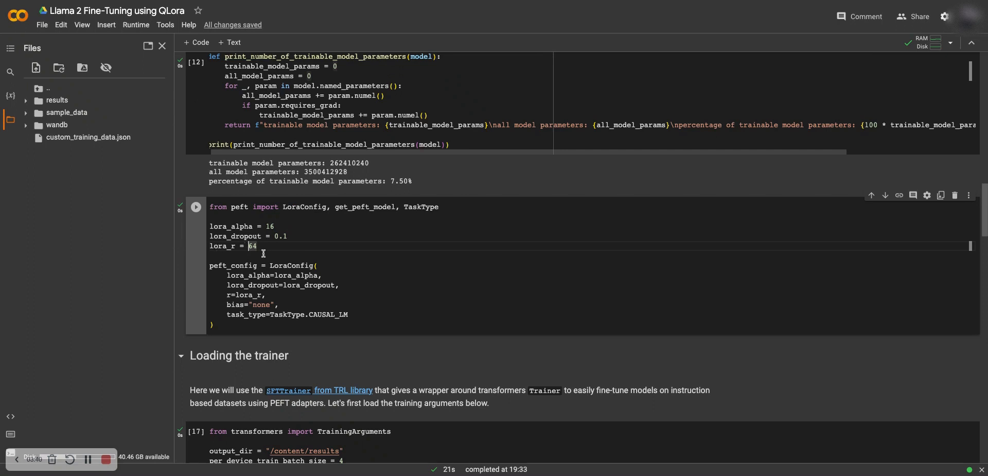
scroll("down", 3)
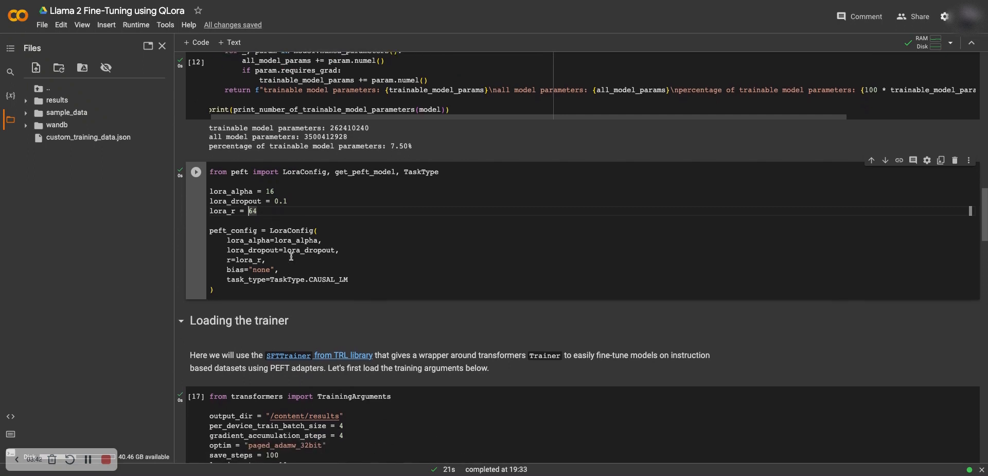
mouse_move(233, 293)
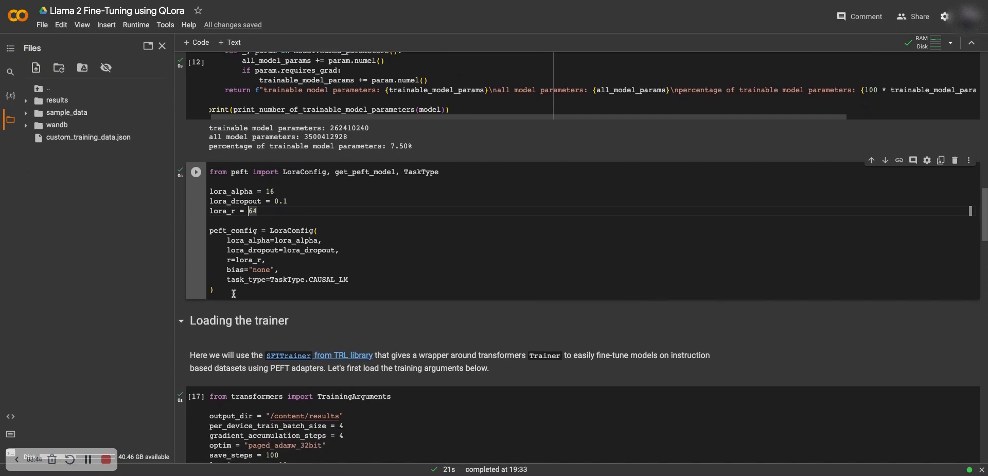
mouse_move(295, 264)
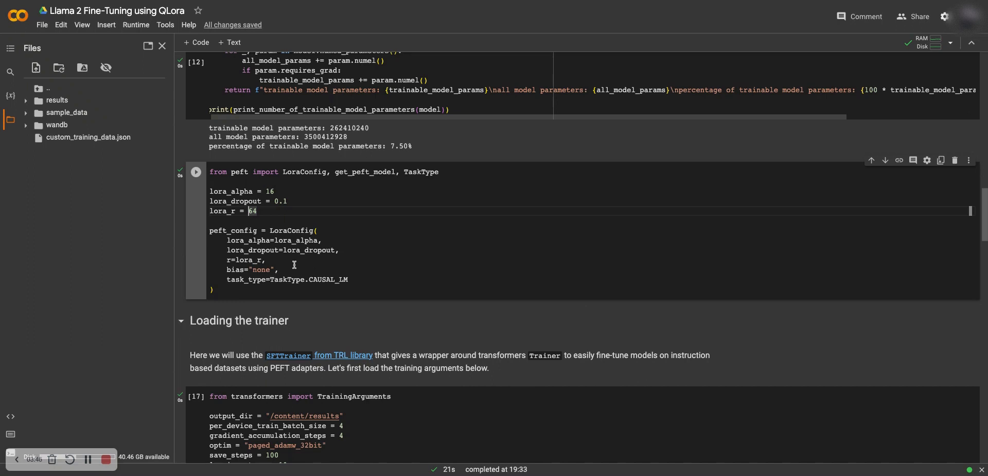
mouse_move(294, 265)
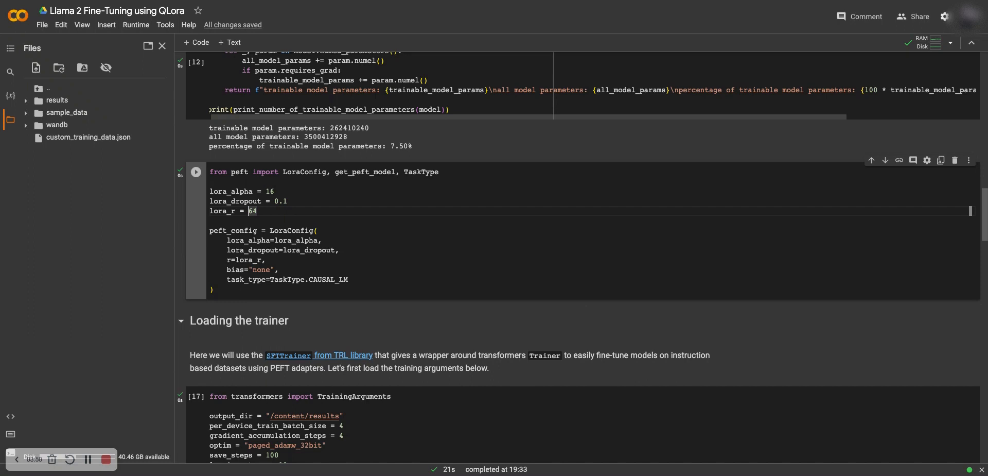
scroll("down", 3)
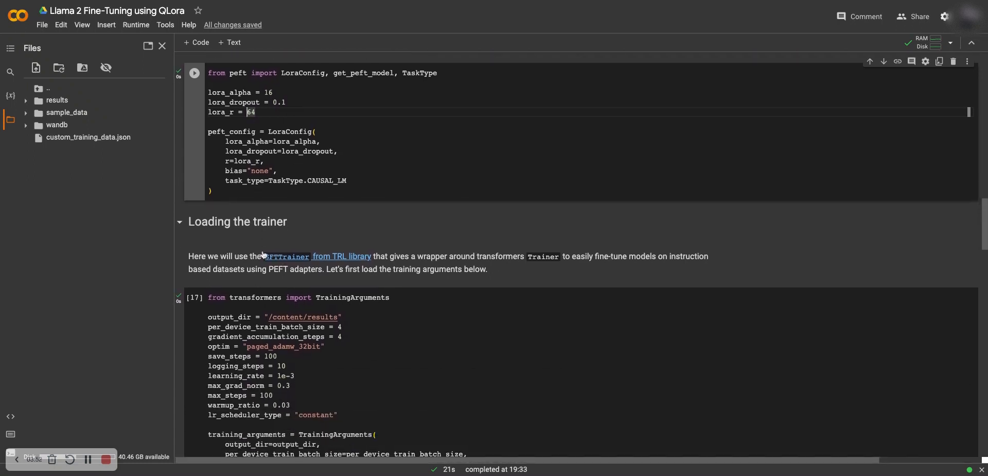
mouse_move(281, 267)
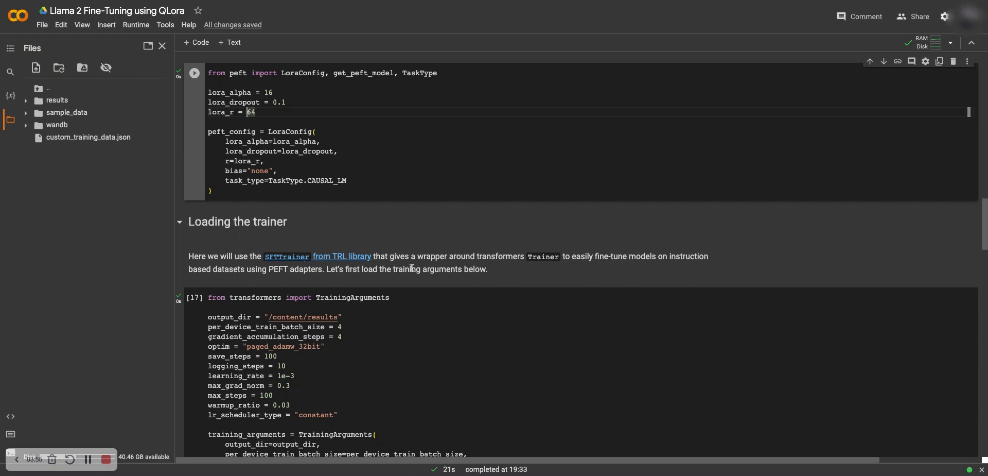
scroll("down", 3)
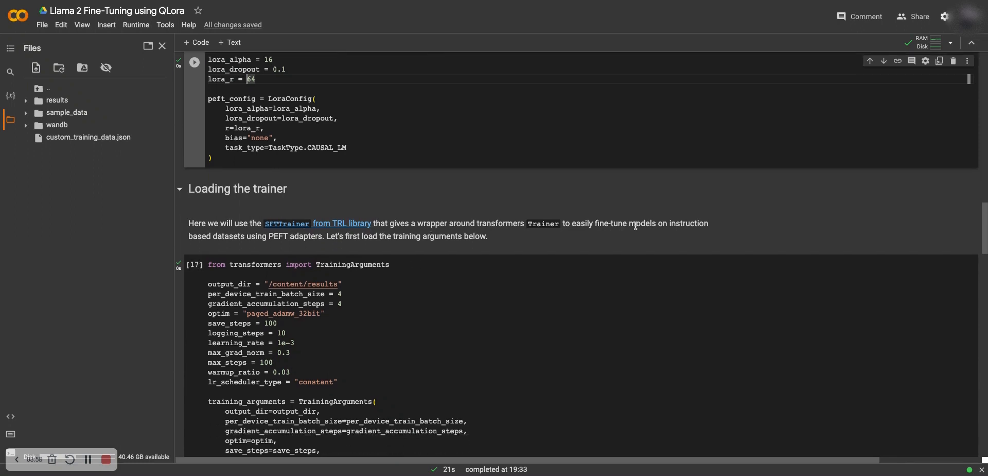
mouse_move(544, 236)
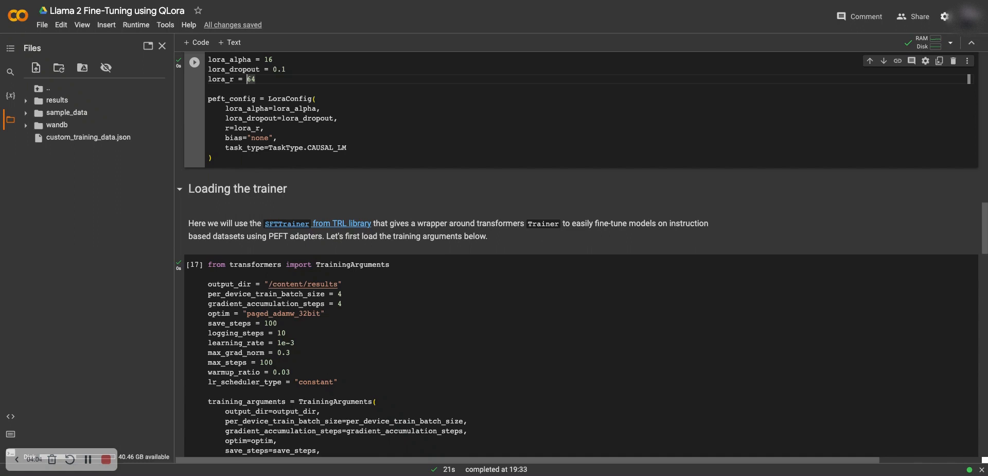
scroll("down", 3)
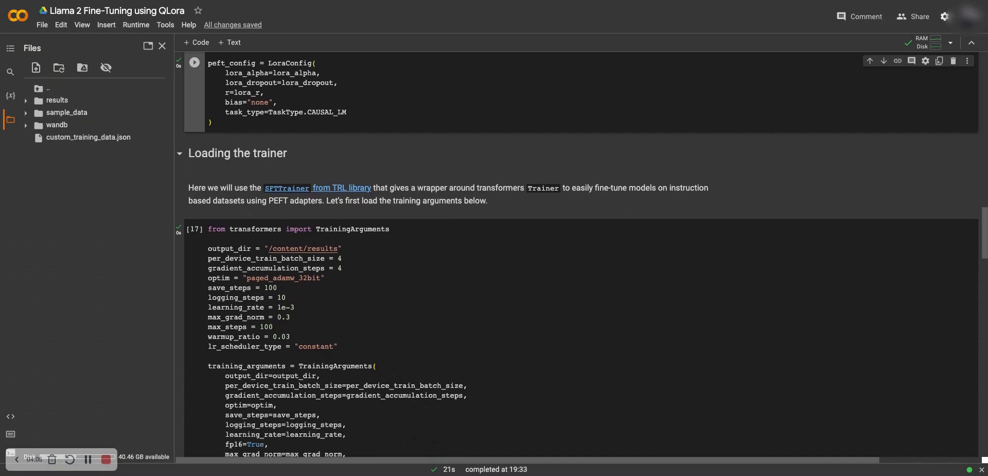
scroll("down", 3)
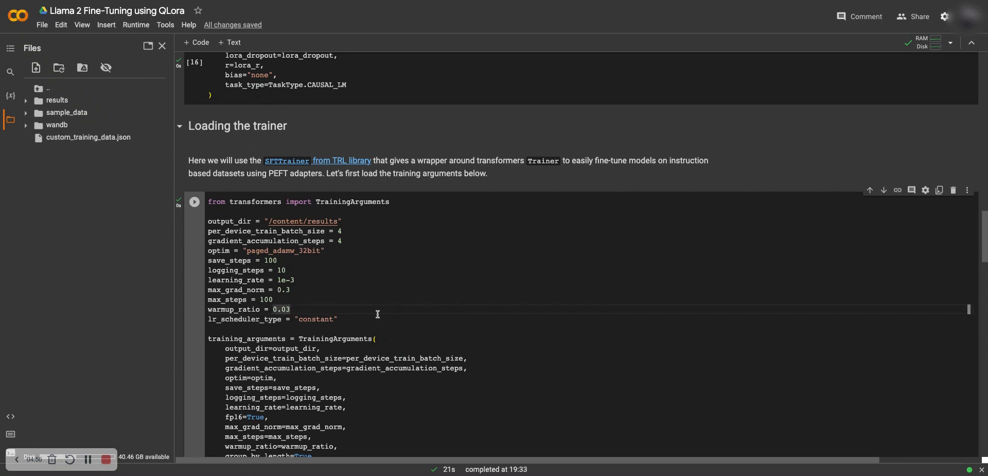
scroll("down", 3)
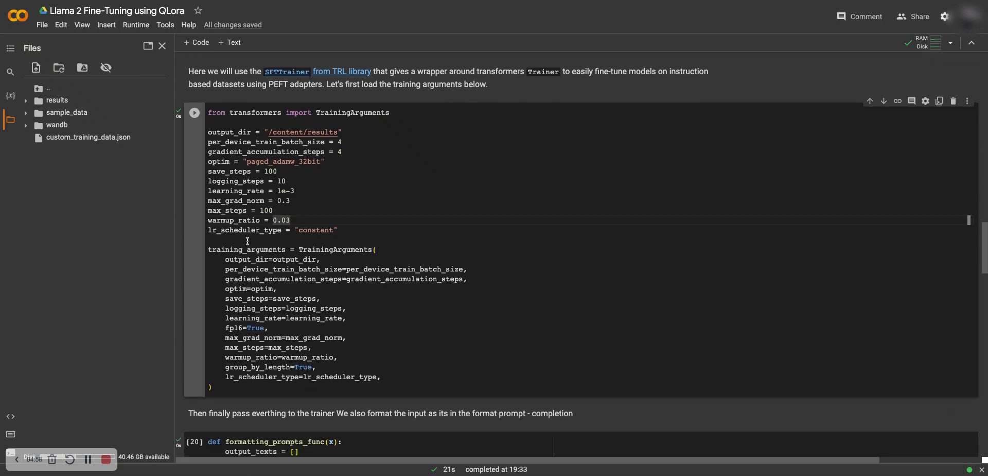
scroll("down", 3)
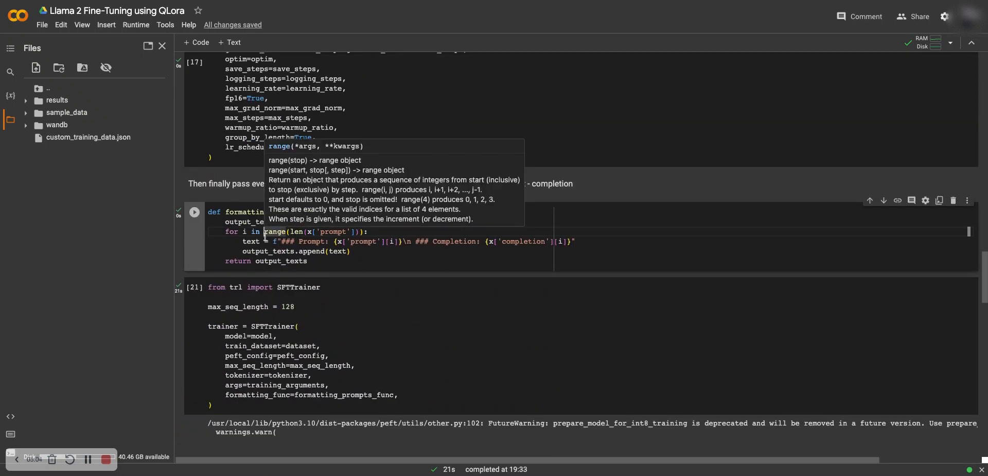
left_click(421, 316)
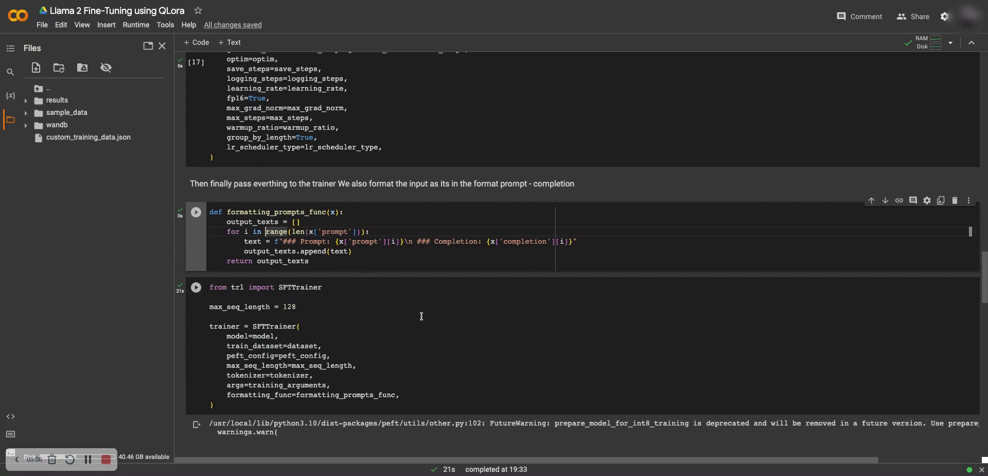
mouse_move(372, 255)
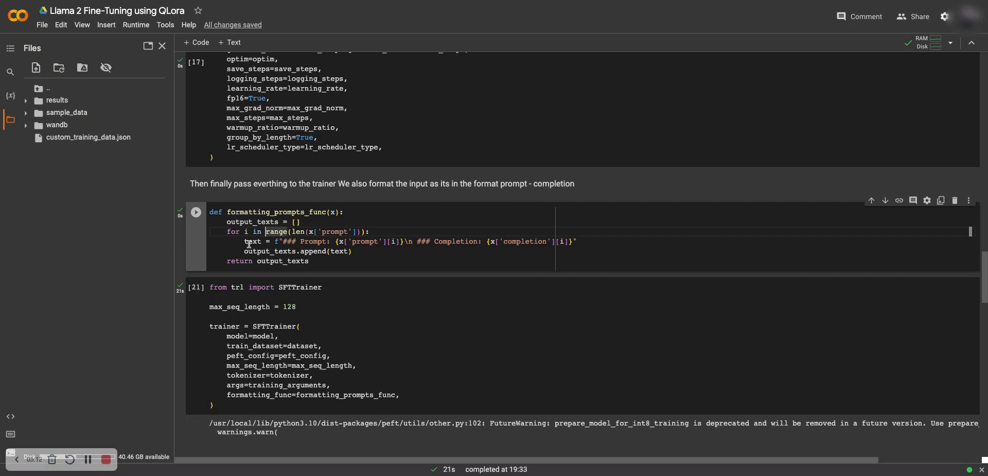
mouse_move(327, 232)
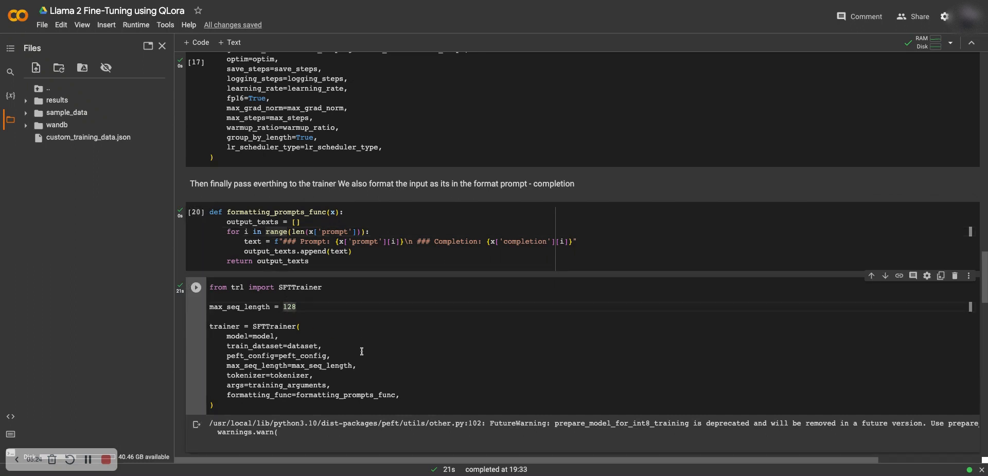
scroll("down", 3)
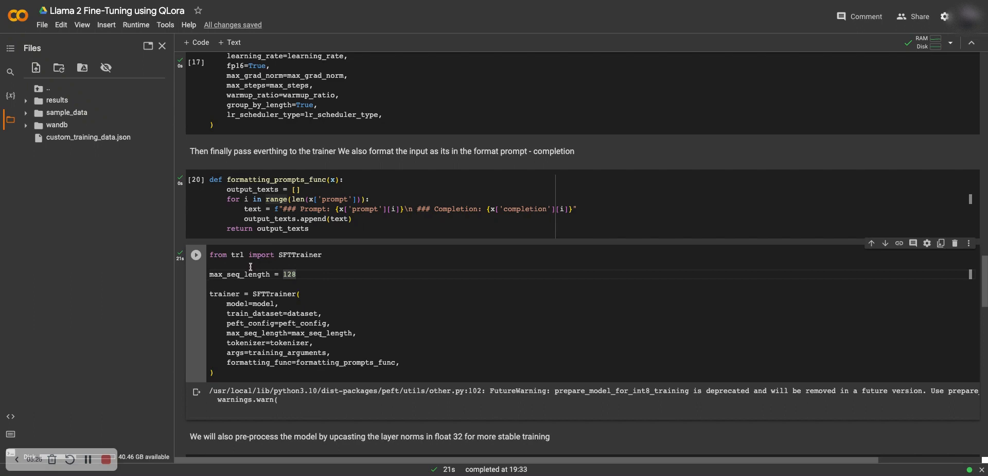
scroll("down", 3)
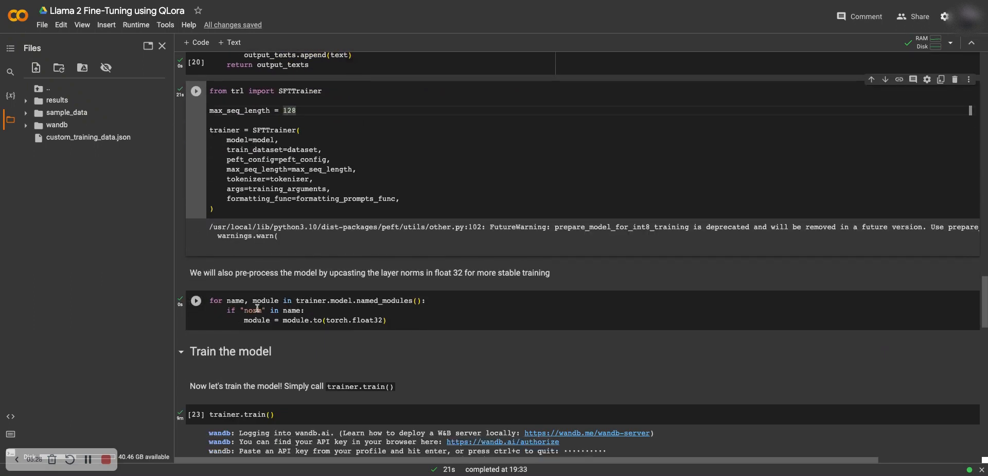
mouse_move(391, 282)
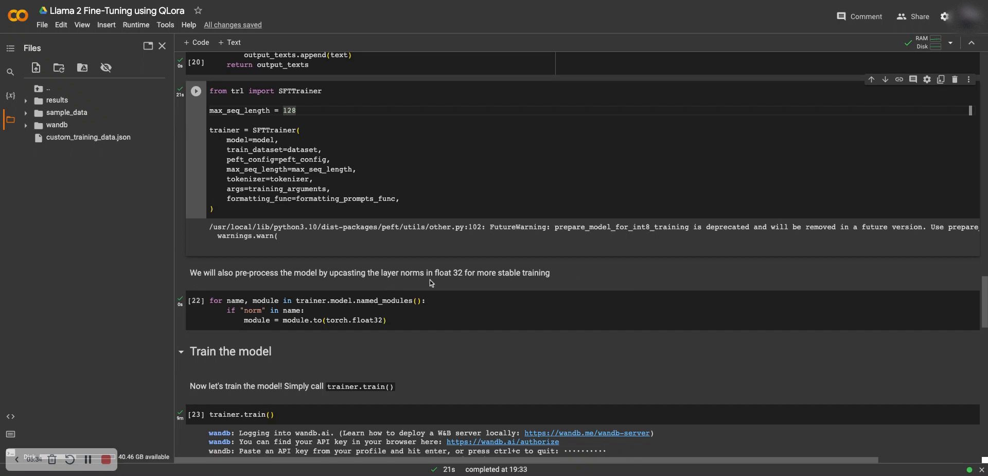
mouse_move(422, 284)
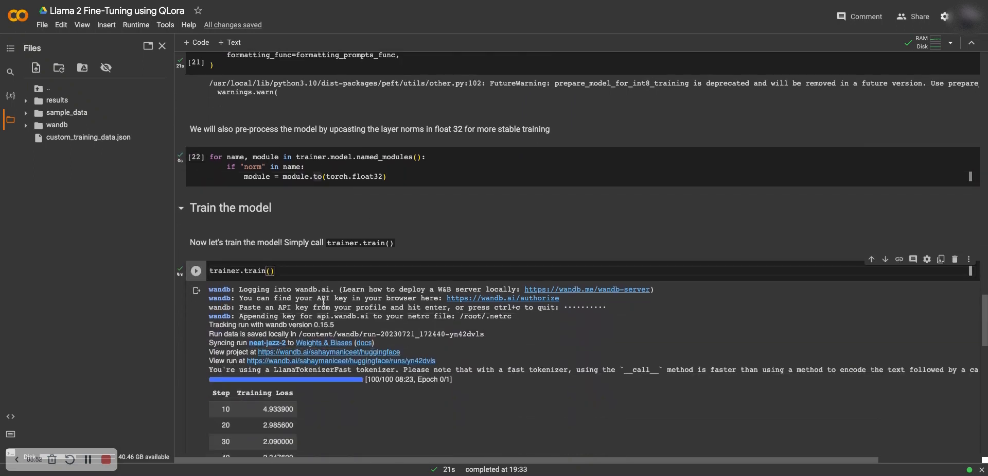
scroll("down", 3)
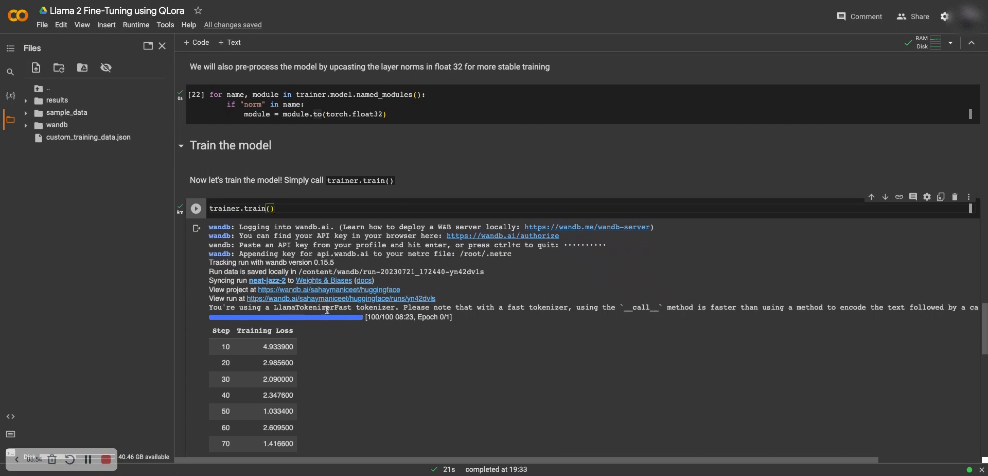
scroll("down", 3)
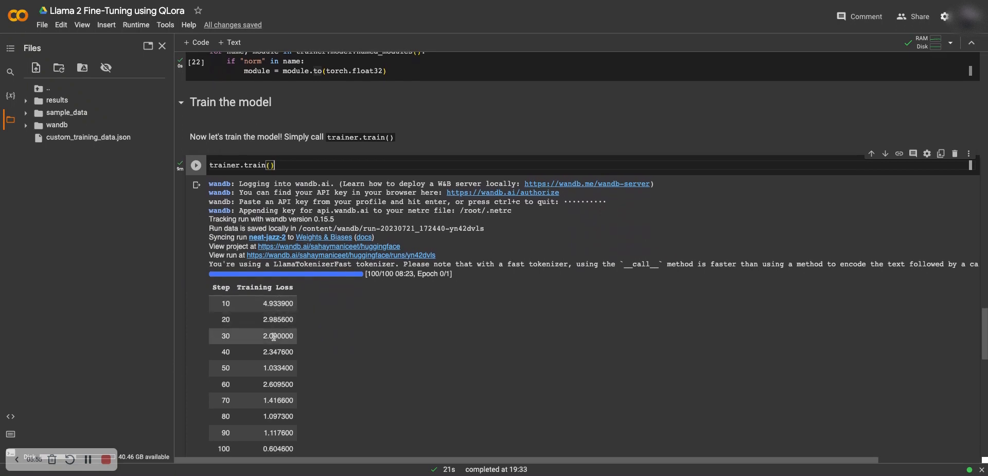
scroll("down", 3)
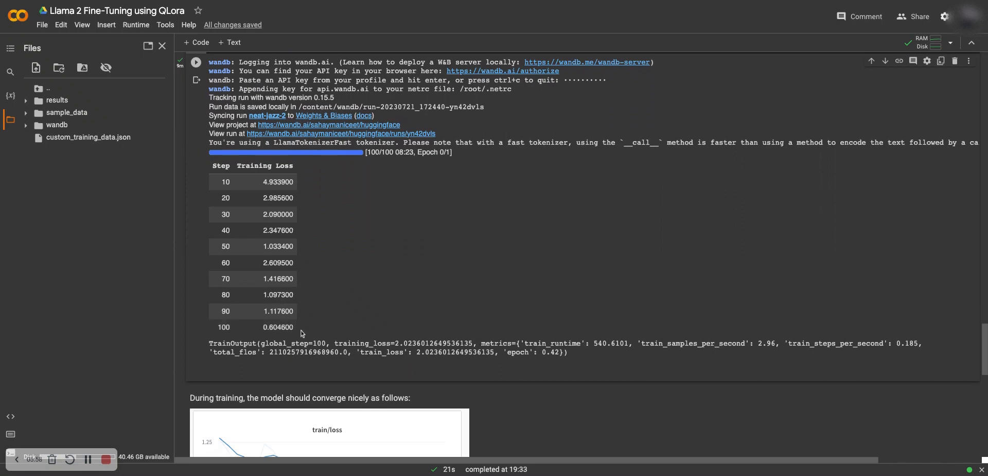
scroll("down", 3)
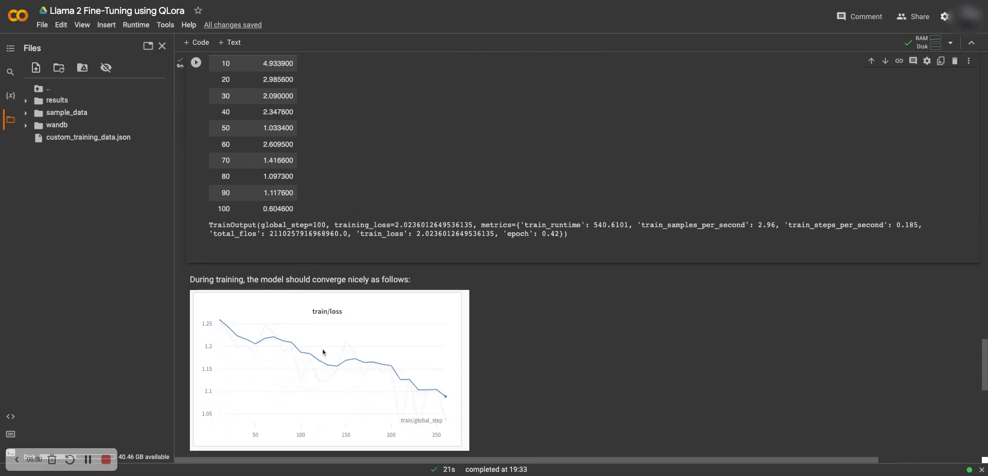
mouse_move(379, 330)
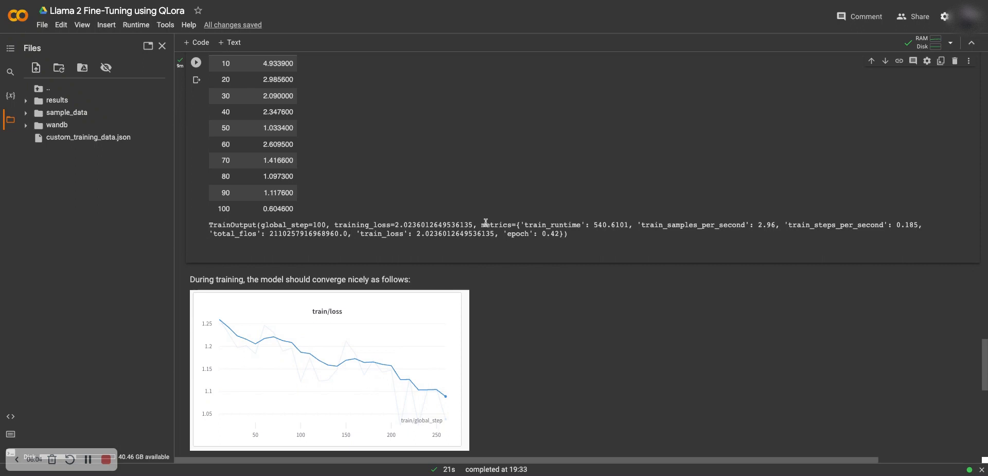
mouse_move(482, 220)
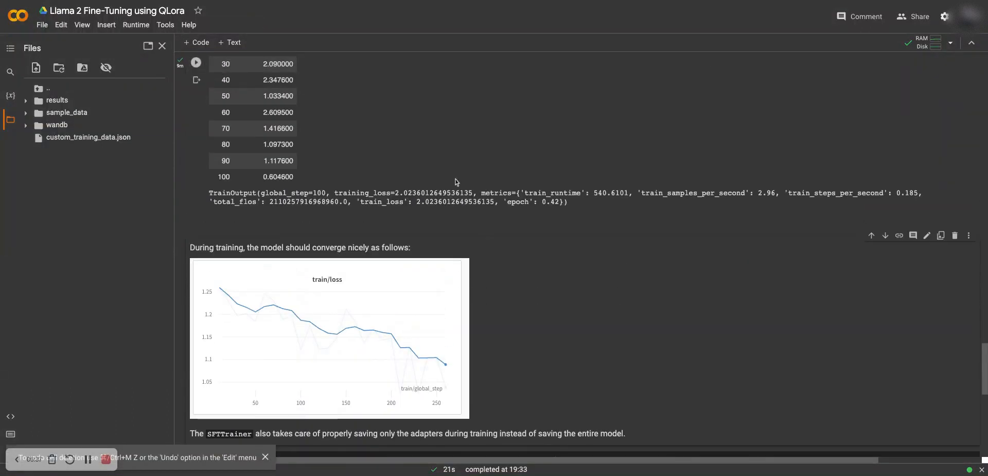
scroll("down", 3)
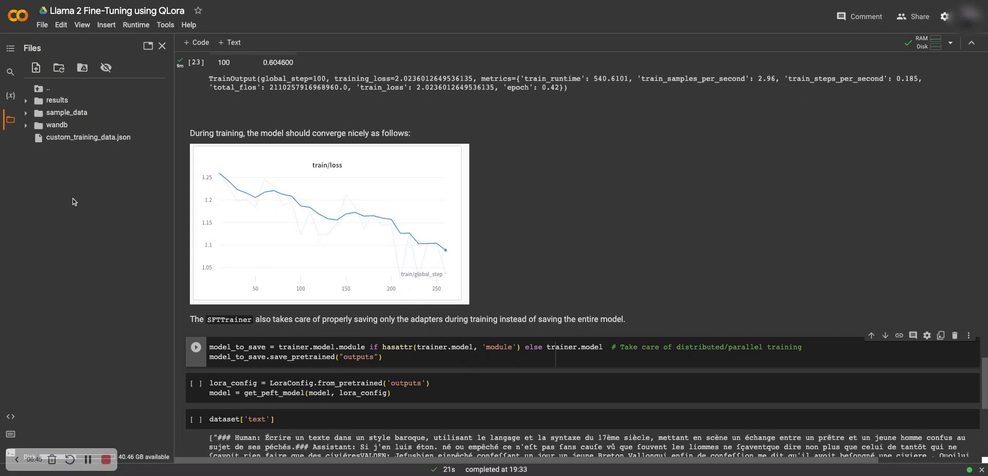
Upload the training-loss screenshot to session files and rename it to image.png.
right_click(74, 201)
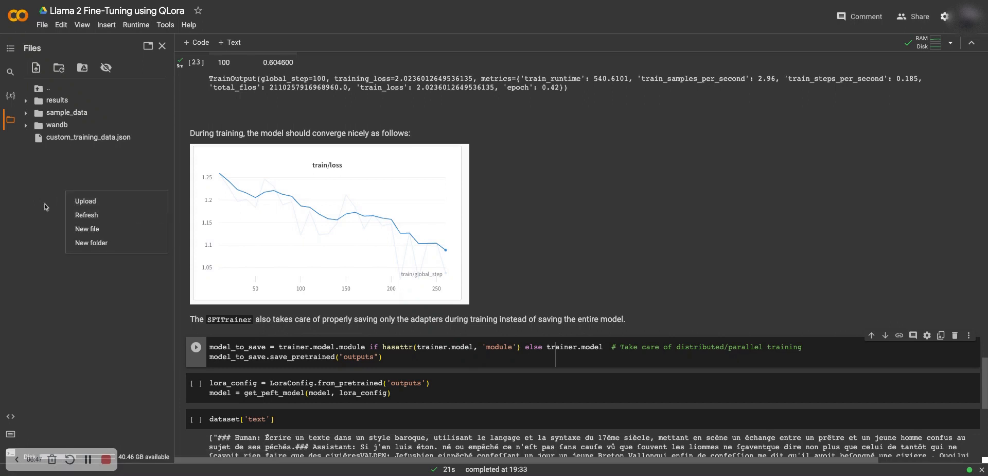
left_click(384, 159)
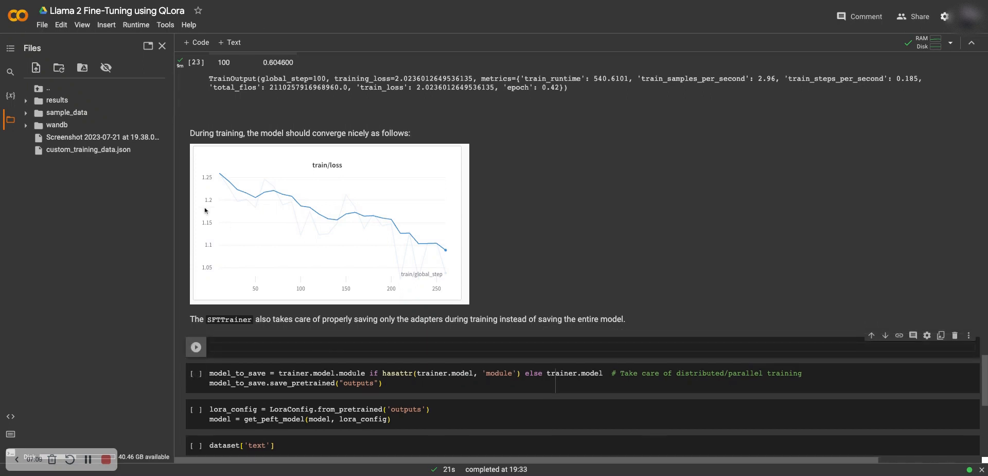
right_click(102, 136)
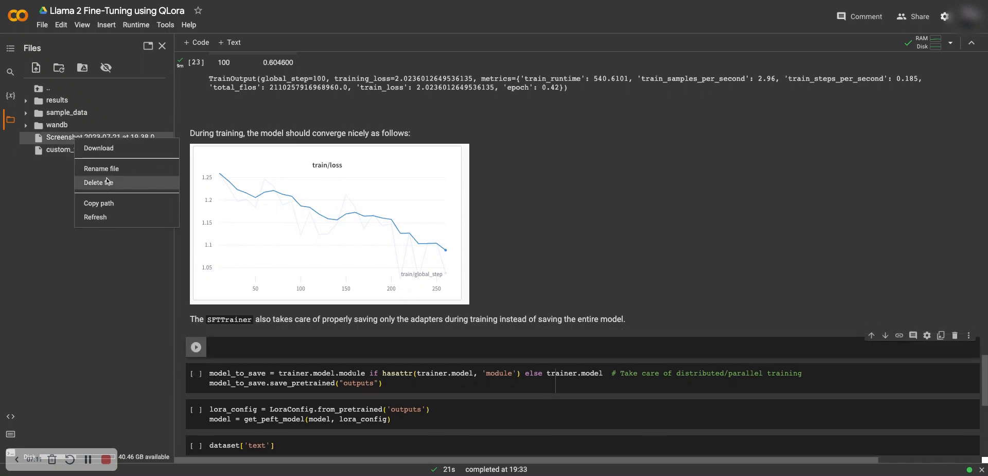
left_click(101, 168)
type("image.png")
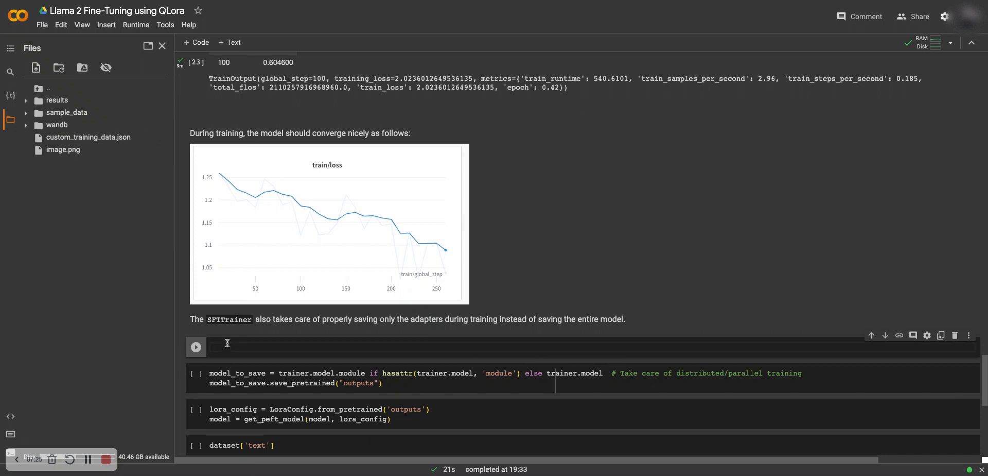
Write the markdown image link ![](/content/image.png) in the new cell below the adapters note.
type("![]")
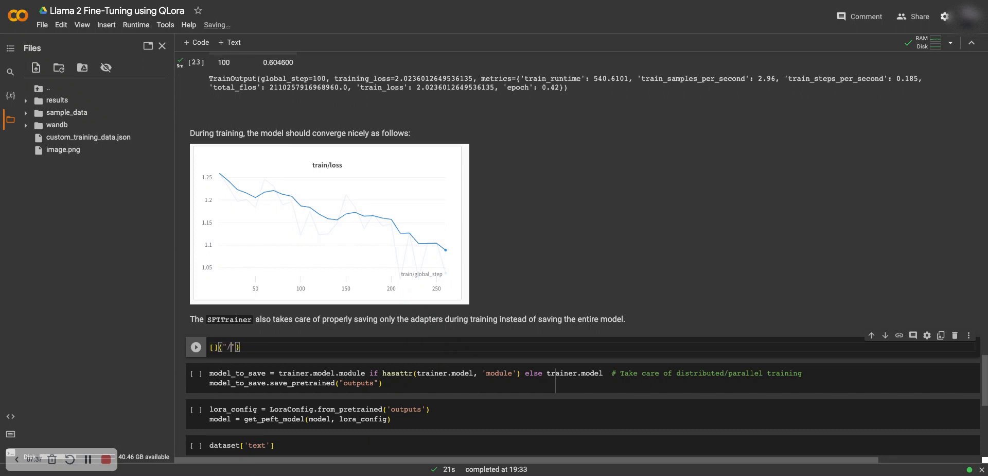
type("/content/im")
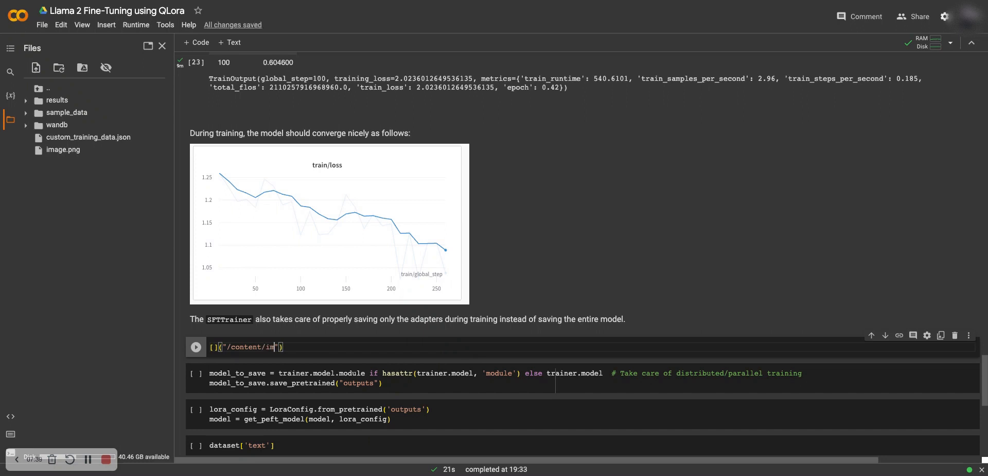
type("age.png")
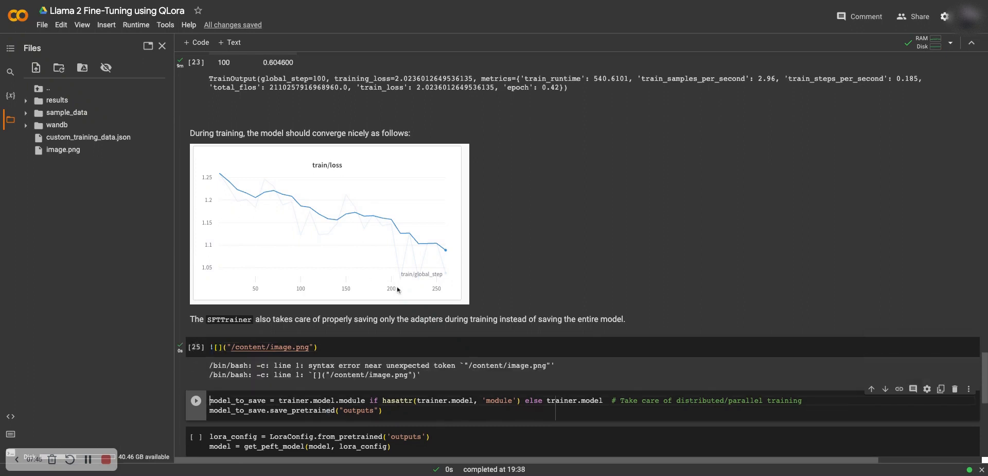
scroll("down", 3)
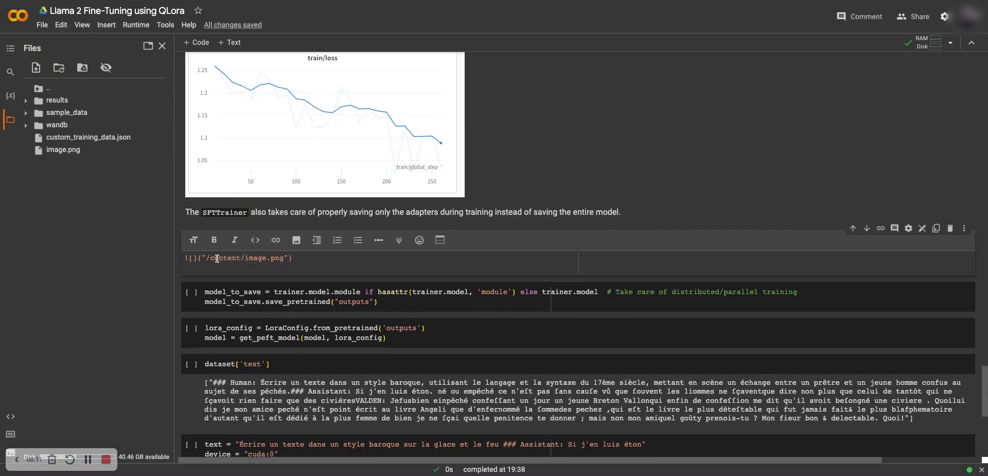
mouse_move(259, 257)
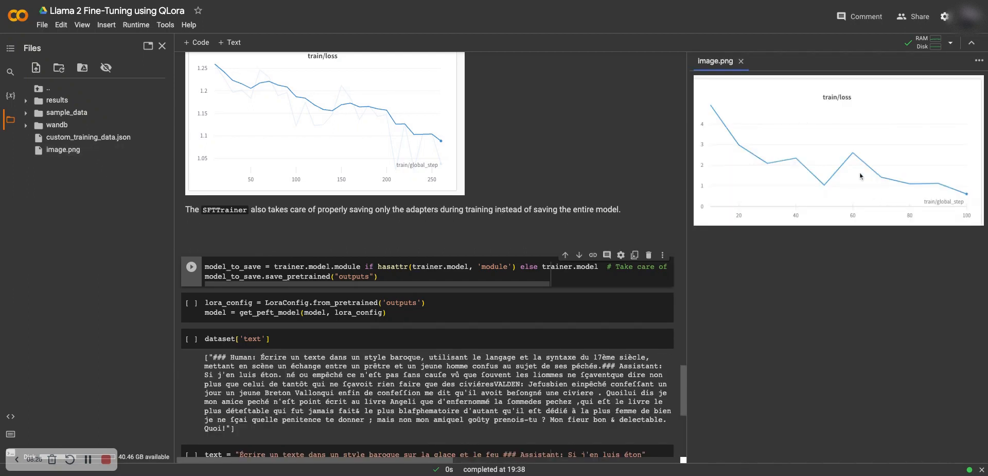
mouse_move(966, 186)
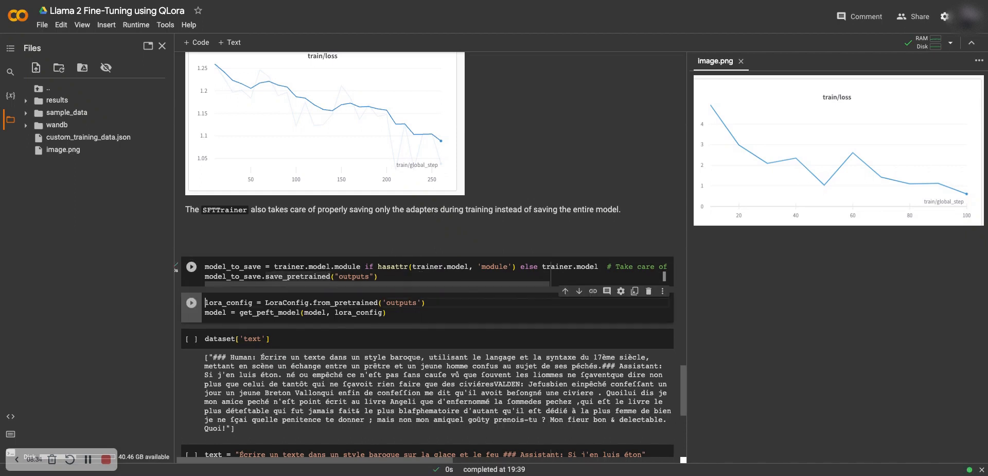
Run the cells saving adapters to the outputs folder and reloading the LoRA config.
left_click(192, 302)
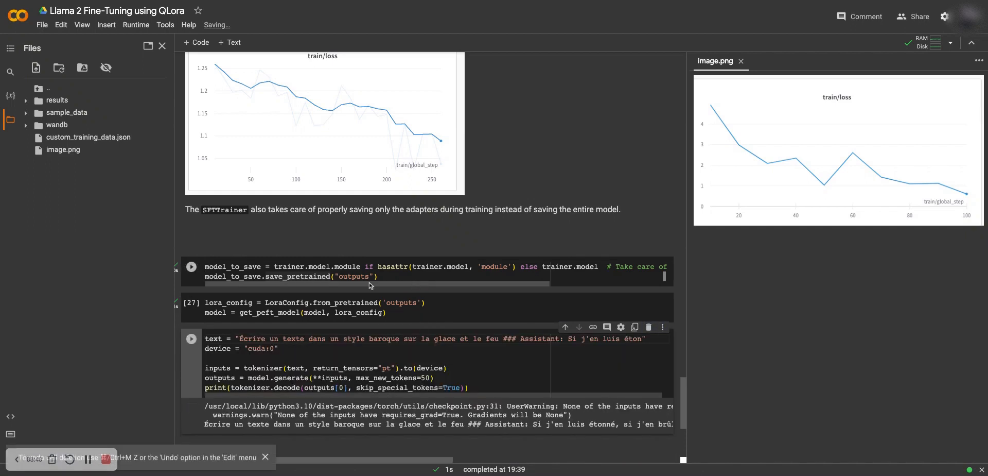
scroll("down", 3)
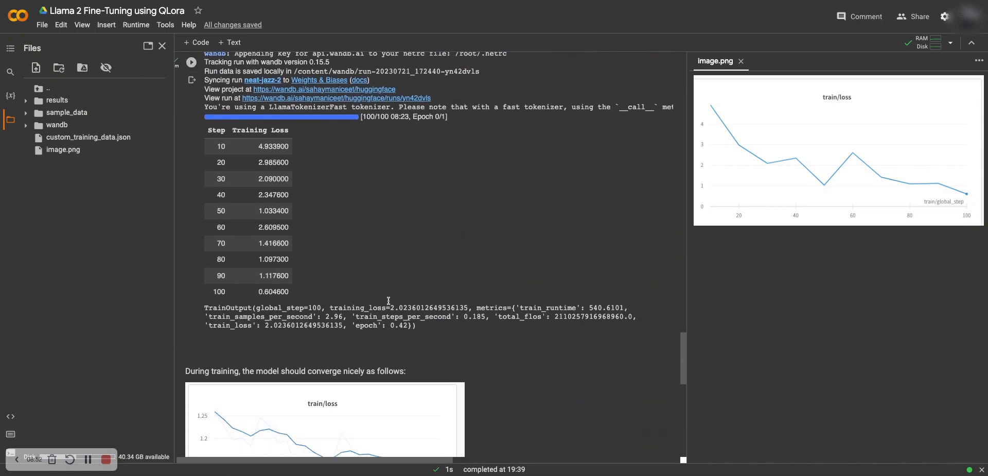
scroll("down", 3)
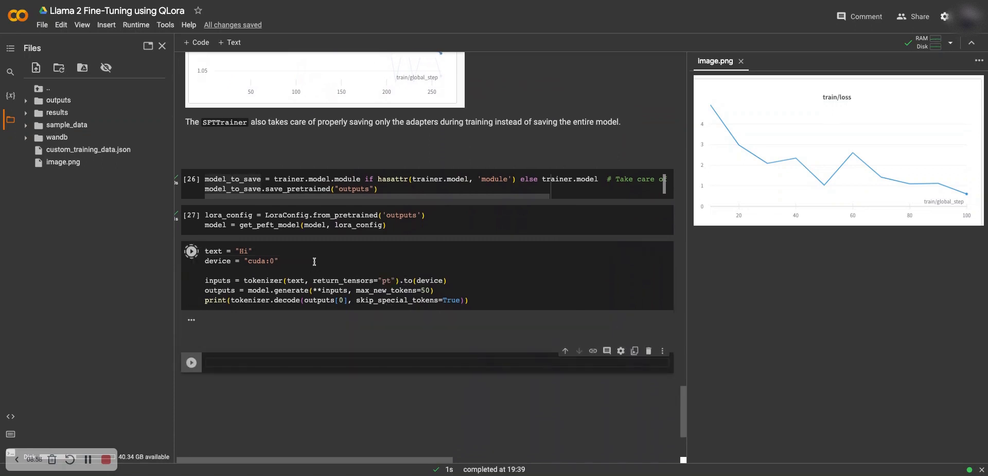
Change the inference prompt to "Do you know what grading is ?" and generate the model's answer.
left_click(191, 251)
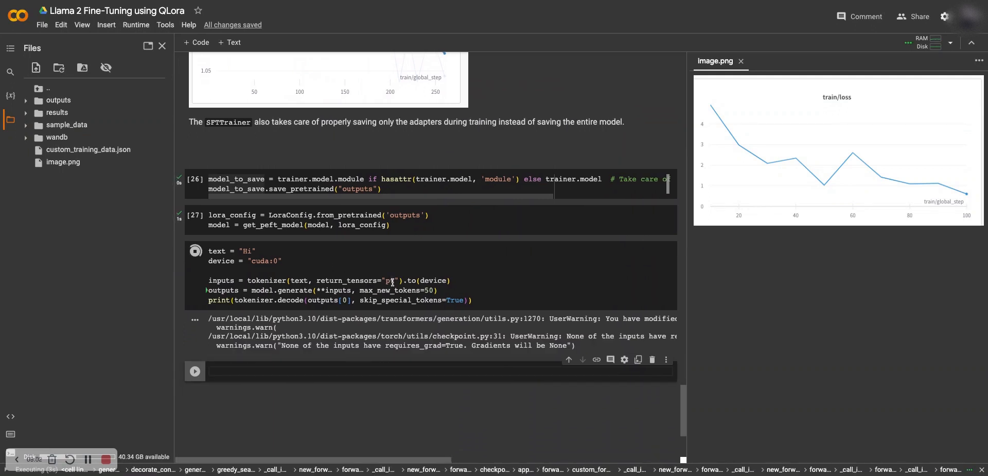
mouse_move(455, 328)
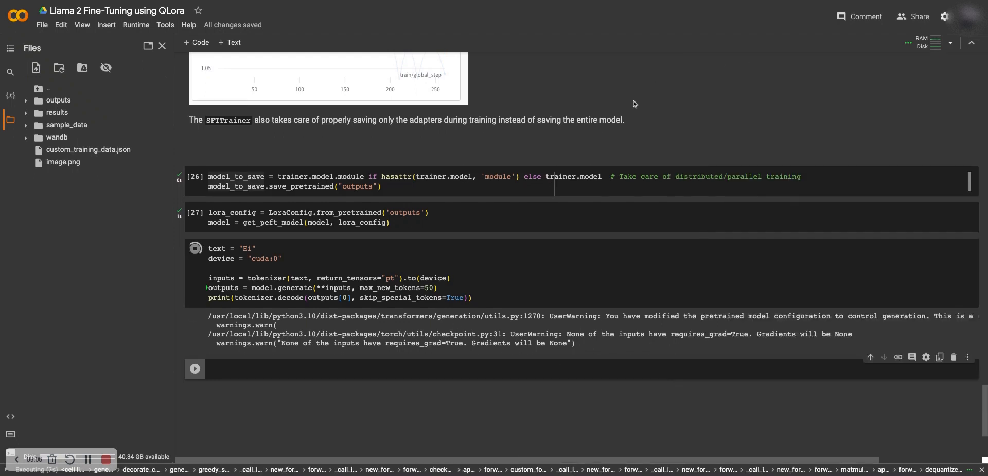
mouse_move(531, 237)
type("D")
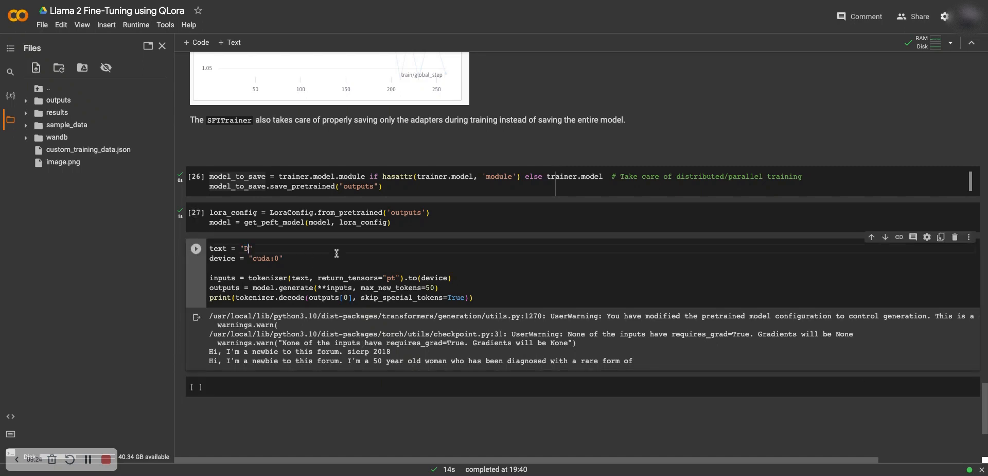
type("o you know wh")
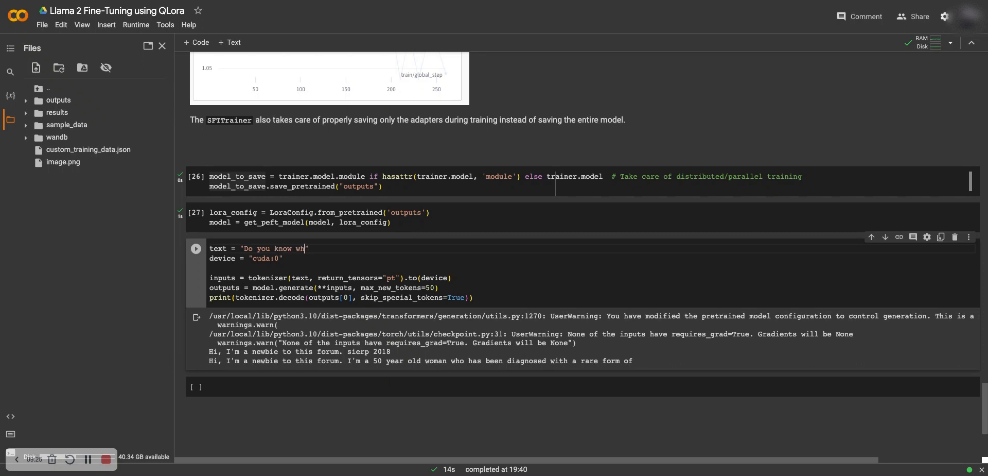
type("at grading is ?")
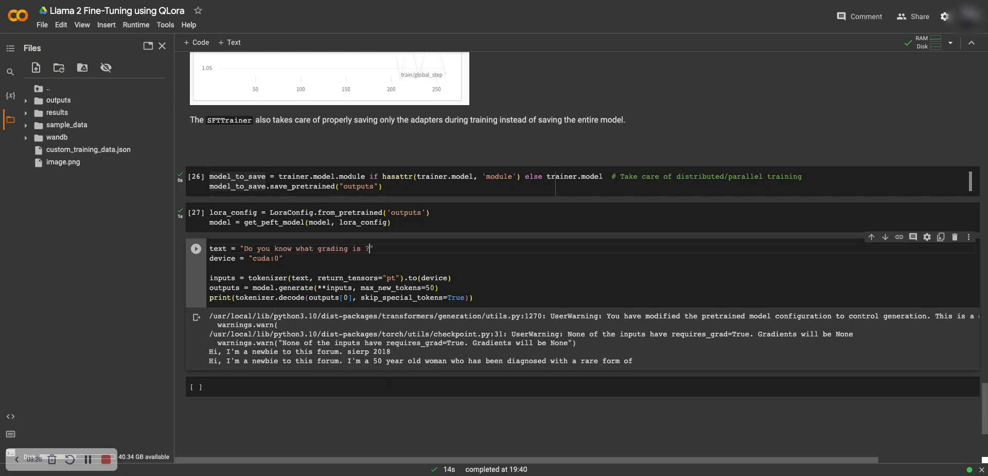
left_click(195, 248)
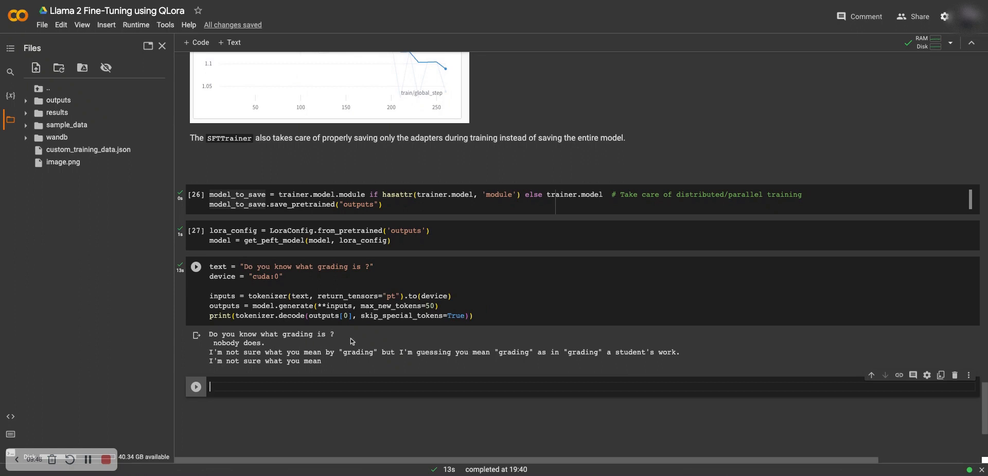
mouse_move(408, 374)
type("##")
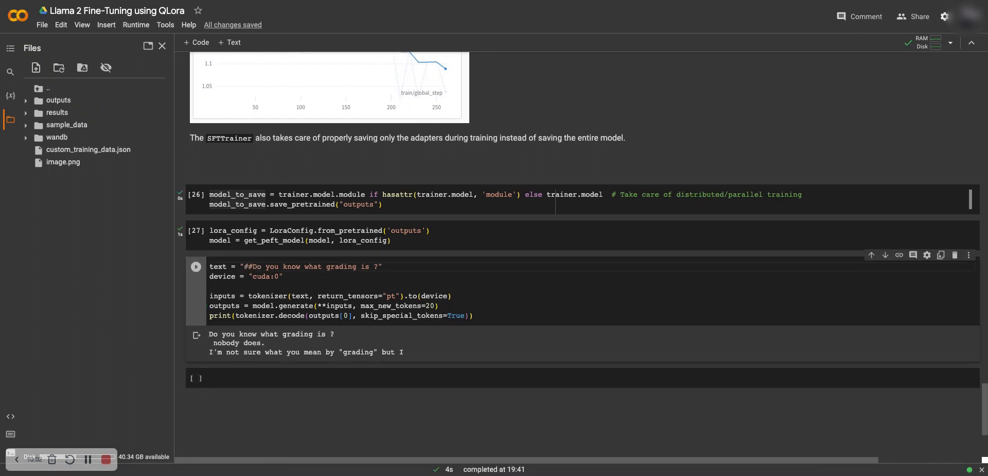
Reformat the prompt as "#Human : Do you know what grading is ? #Assistant:" with max_new_tokens=20 and generate.
type("Prompt")
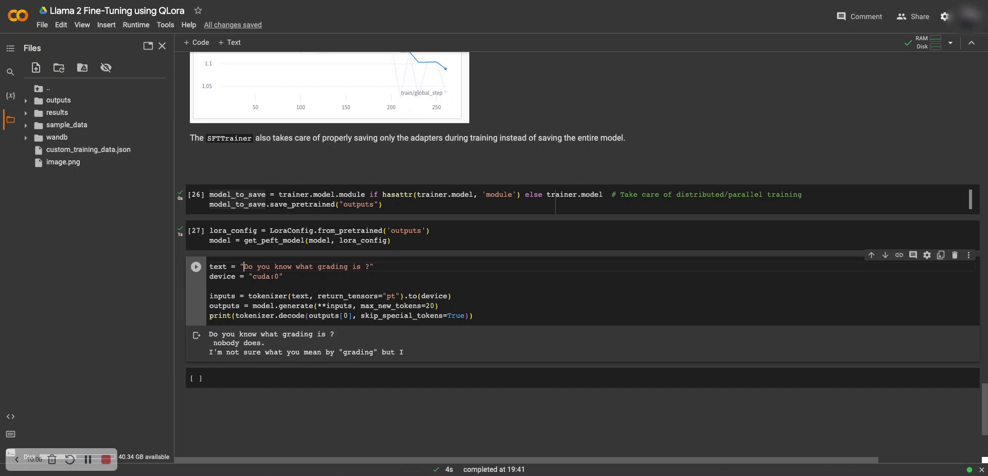
type("###")
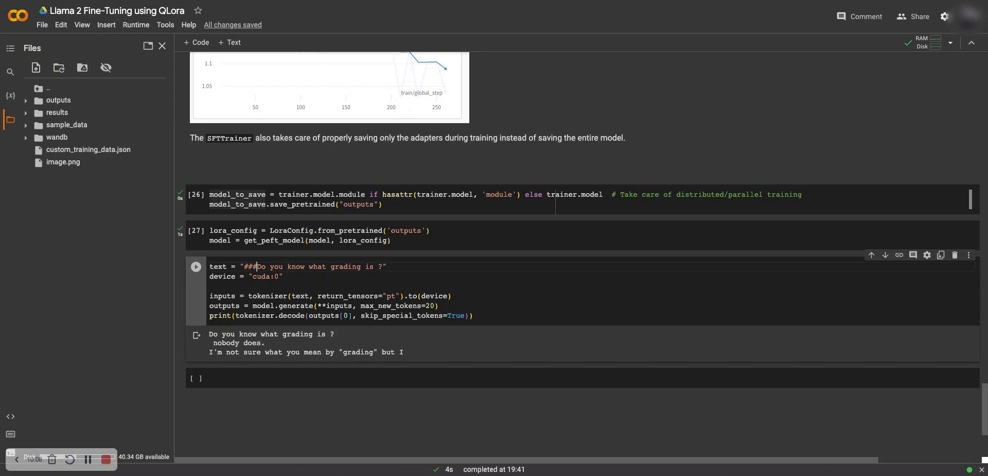
type("Human :")
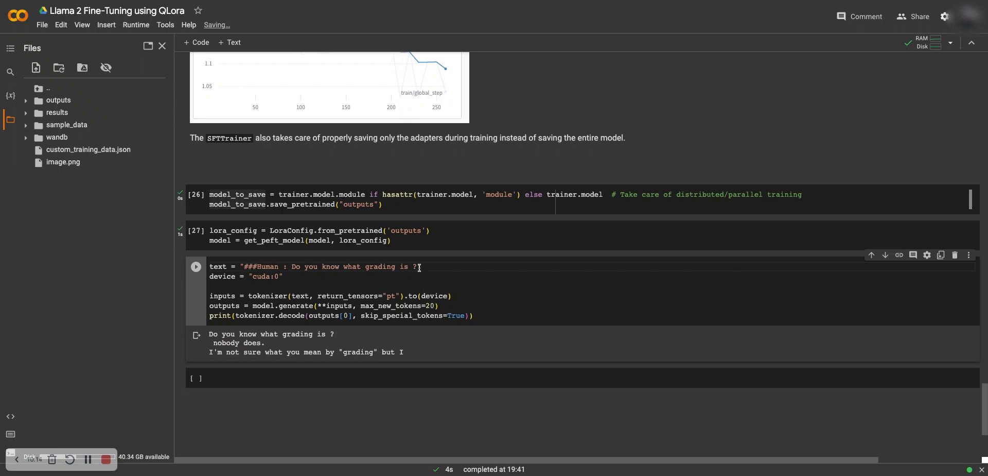
type("#")
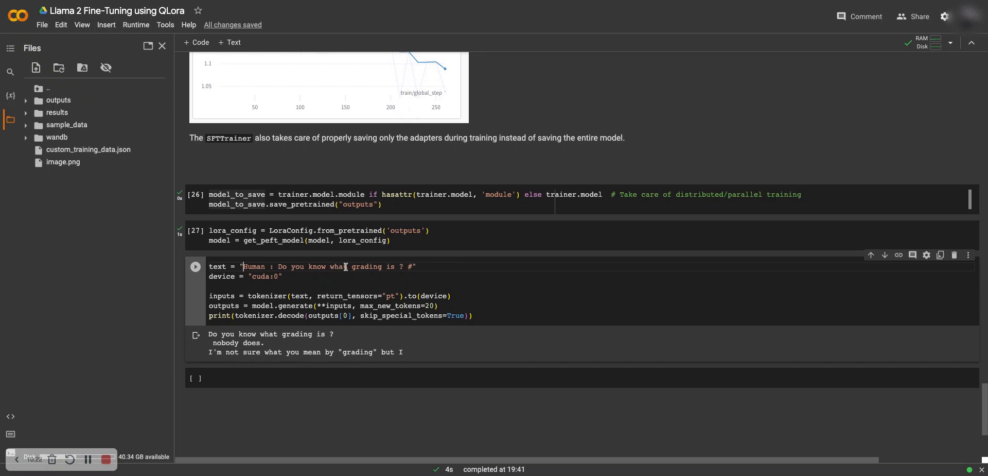
type("#")
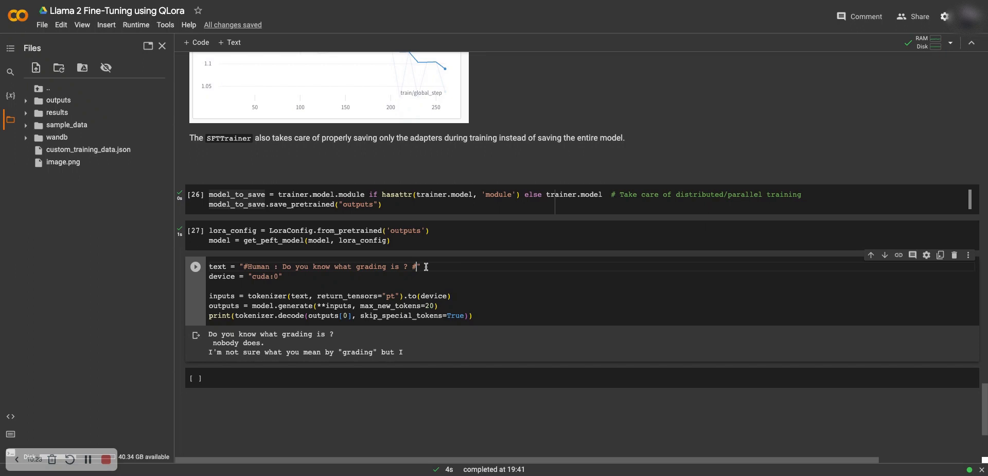
type("Ass")
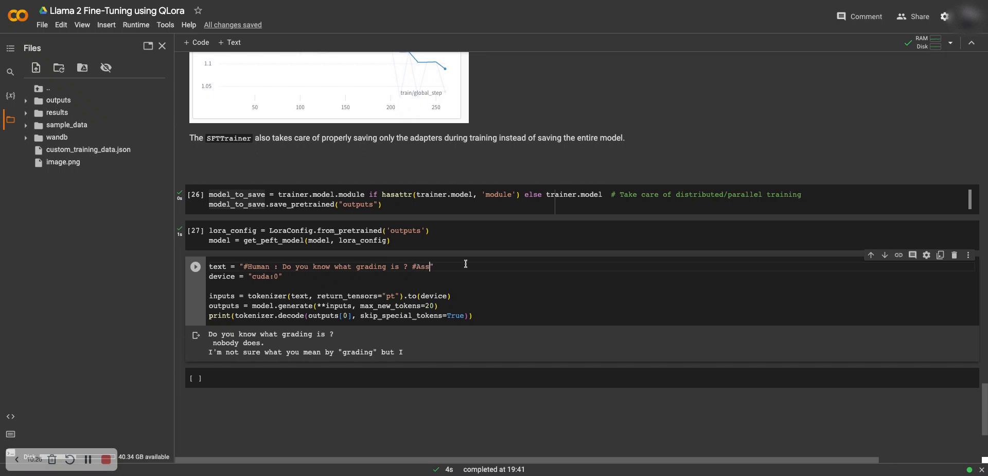
type("istant:")
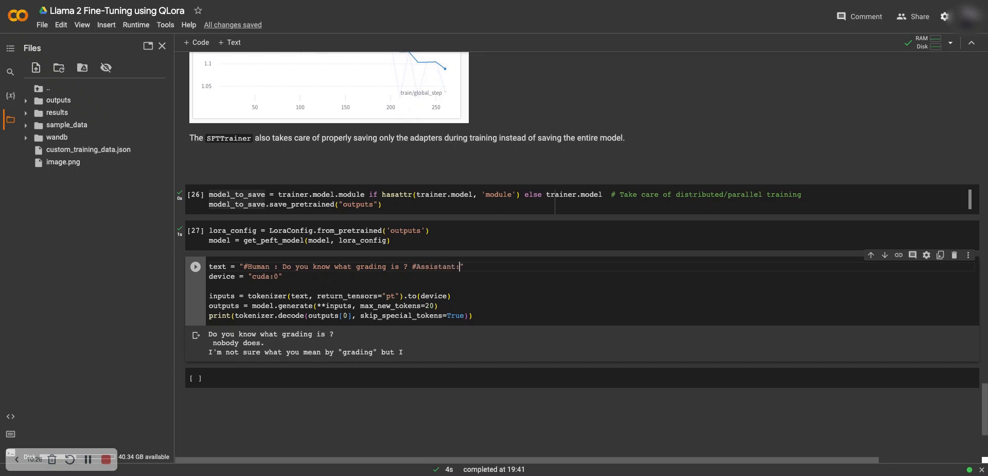
left_click(195, 266)
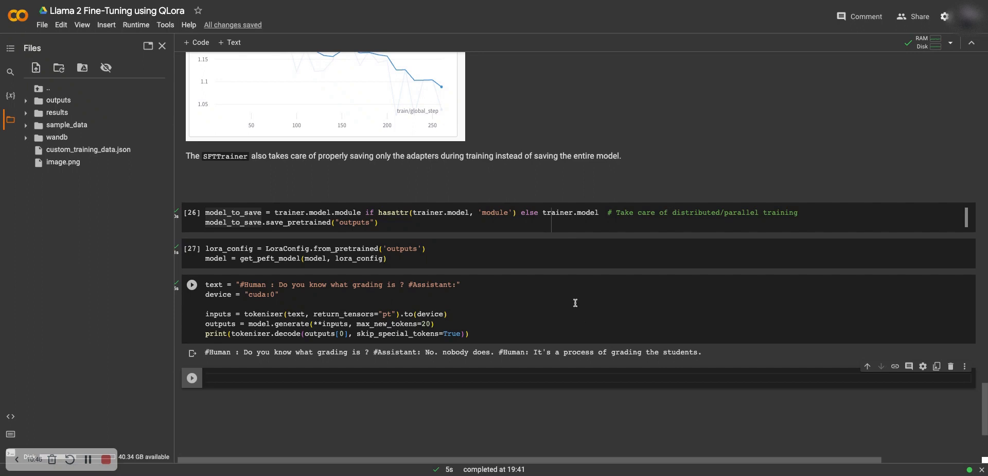
mouse_move(570, 313)
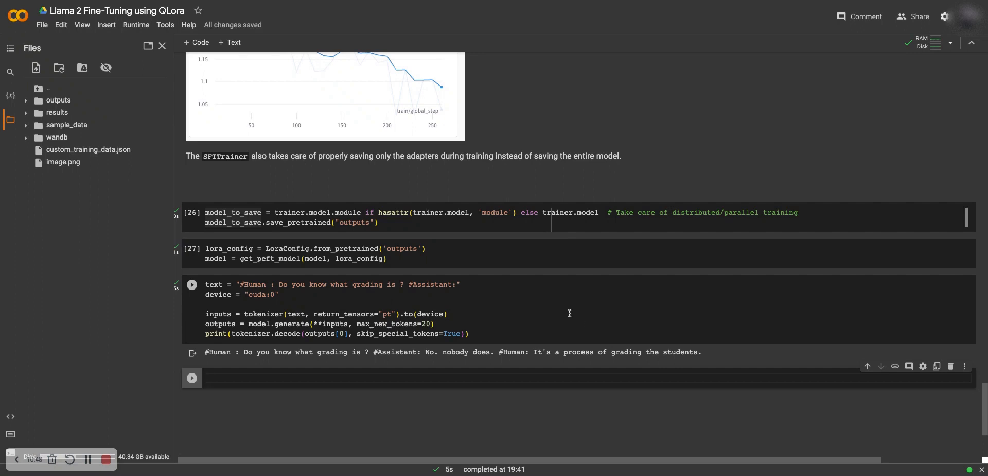
mouse_move(570, 313)
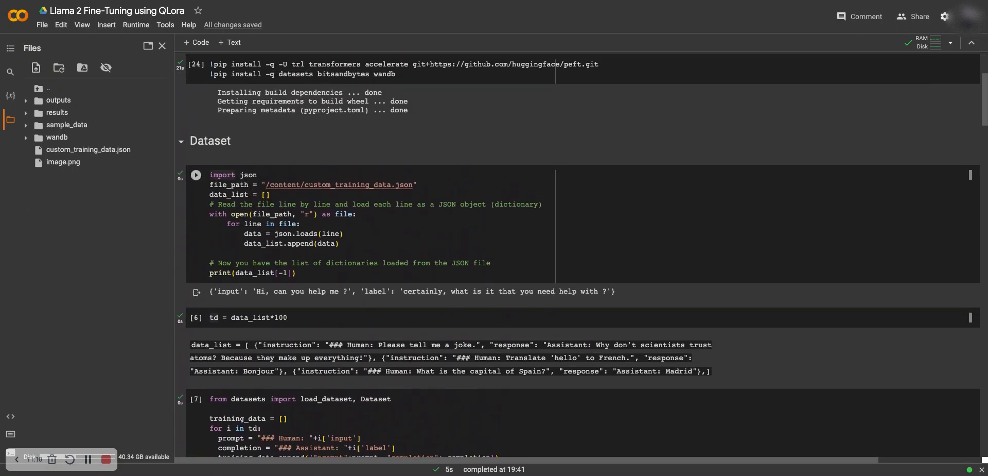
scroll("up", 3)
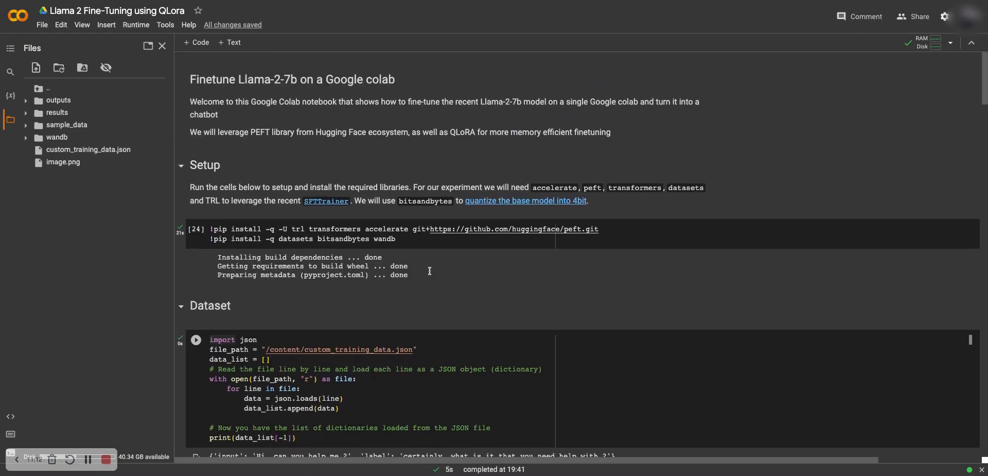
scroll("down", 3)
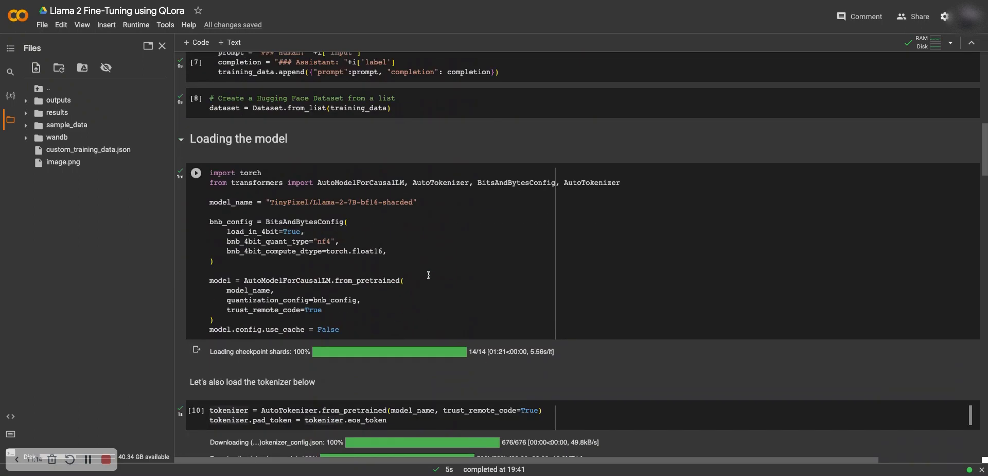
scroll("down", 3)
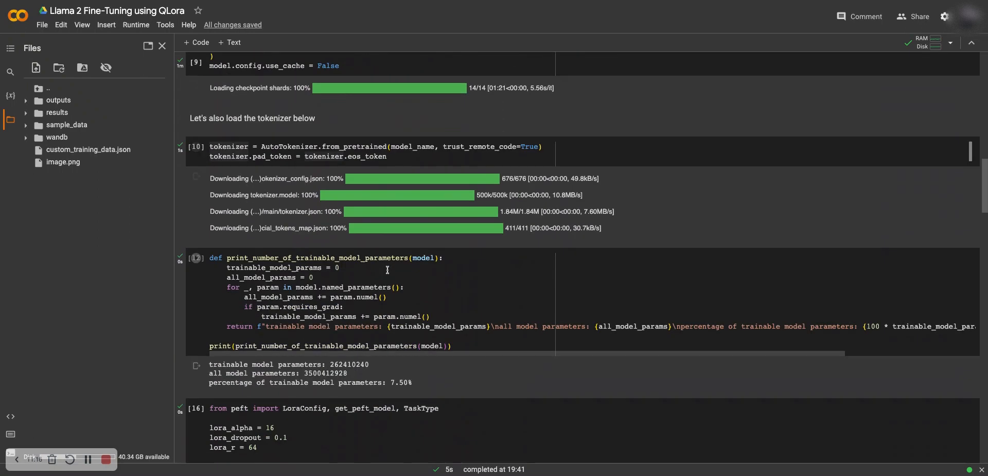
scroll("down", 3)
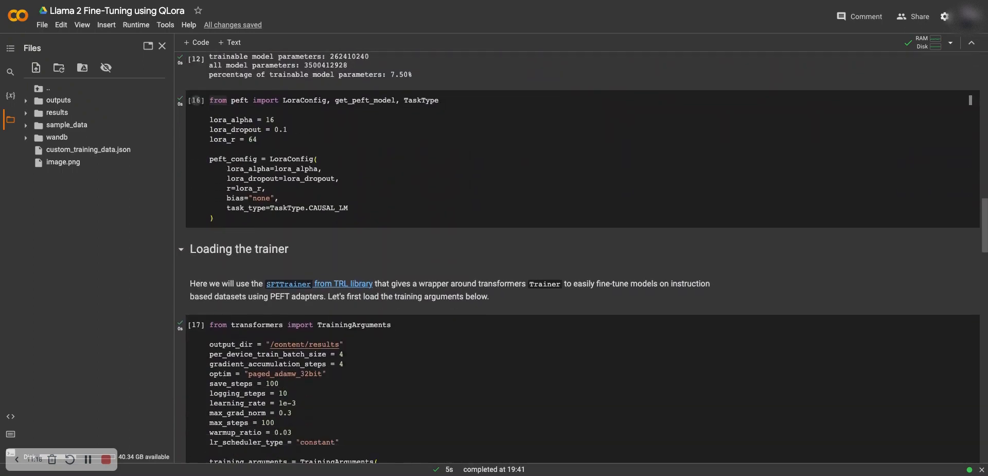
scroll("down", 3)
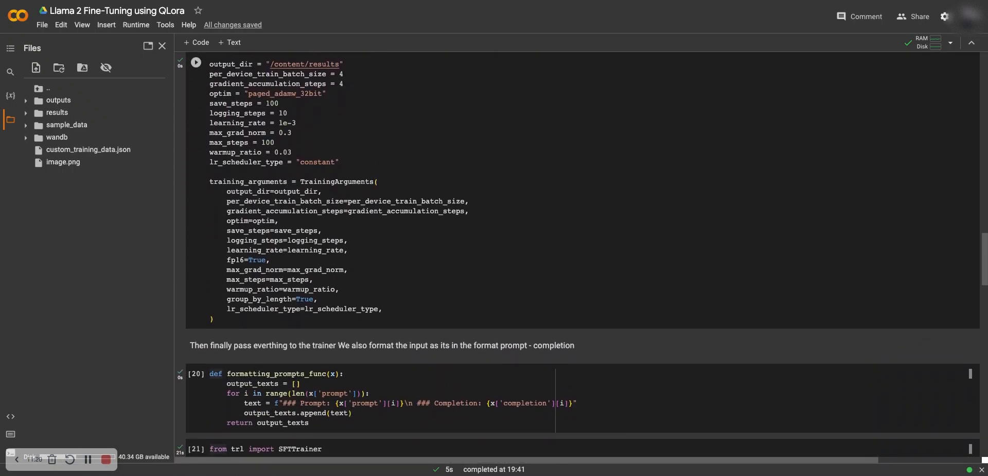
mouse_move(238, 190)
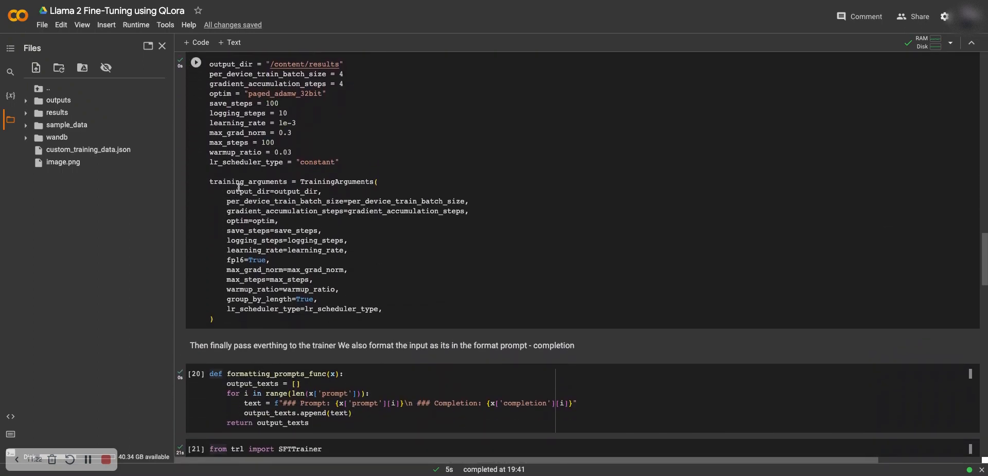
mouse_move(252, 137)
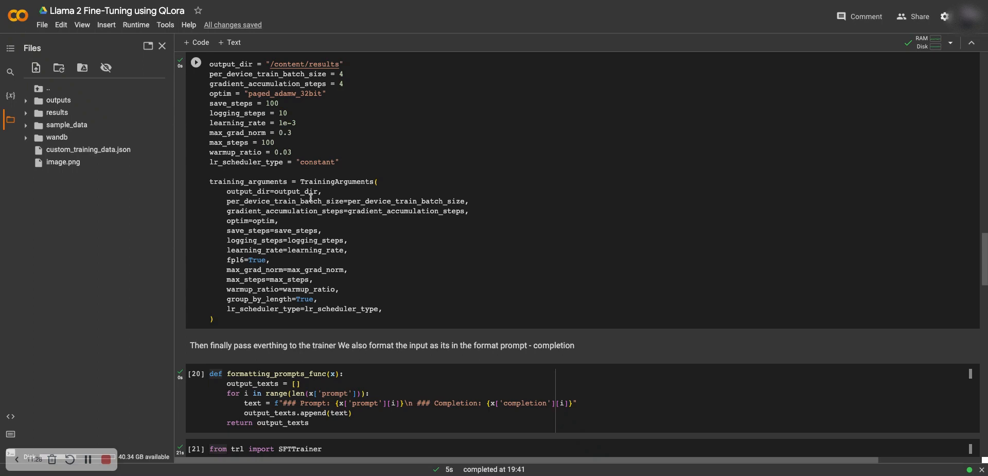
mouse_move(373, 211)
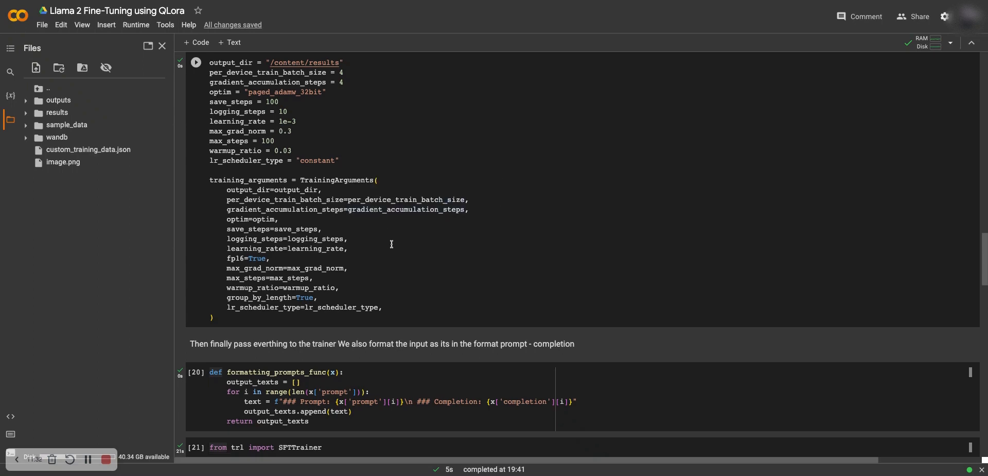
scroll("down", 3)
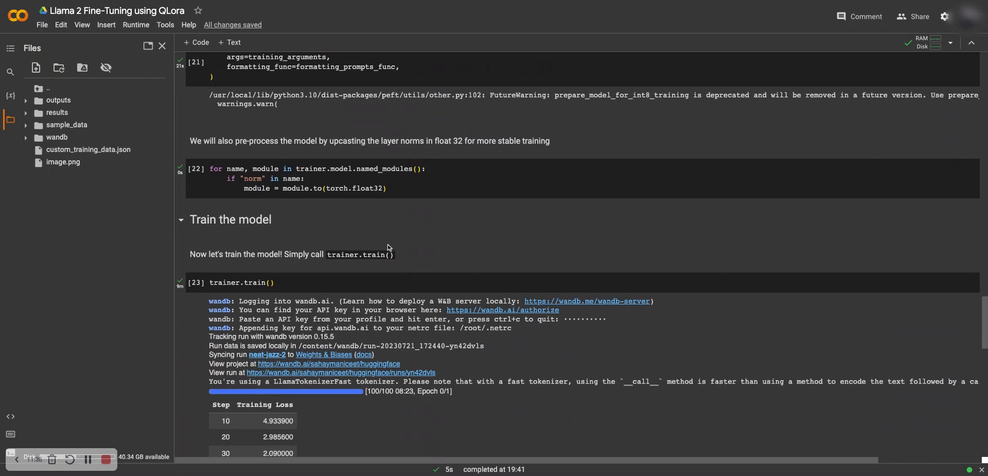
mouse_move(398, 247)
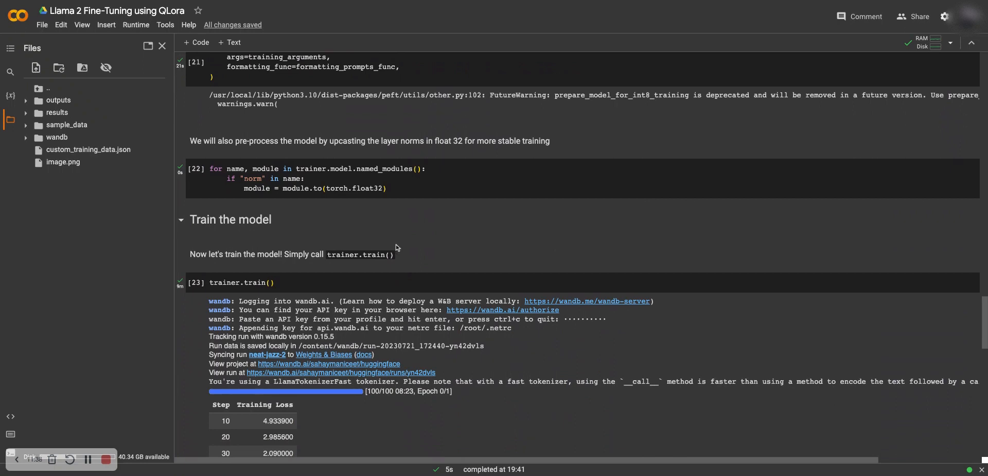